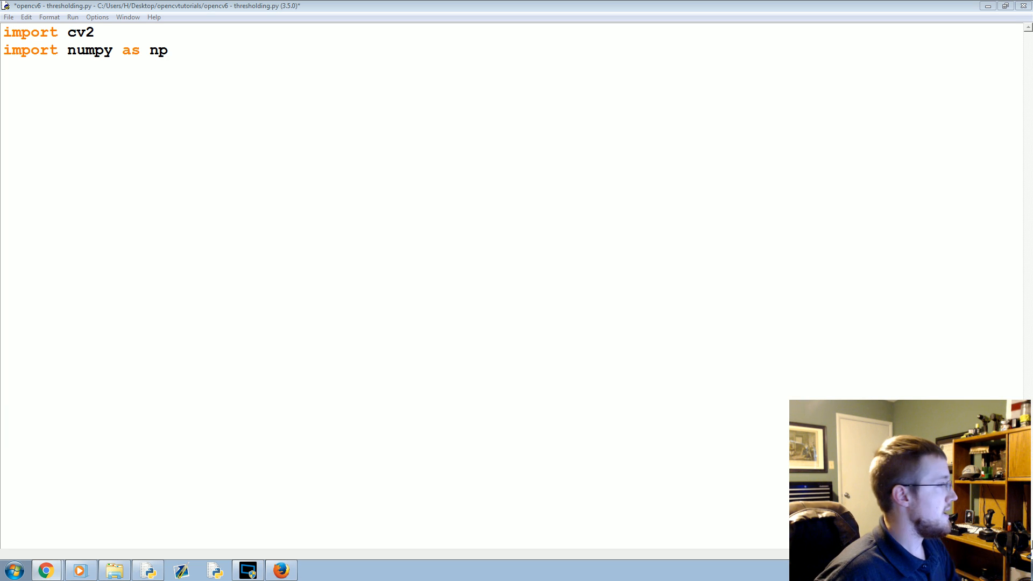
Add img = cv2.imread('bookpage.jpg') on a new line below the imports
{"action": "double_click", "coordinate": [123, 50]}
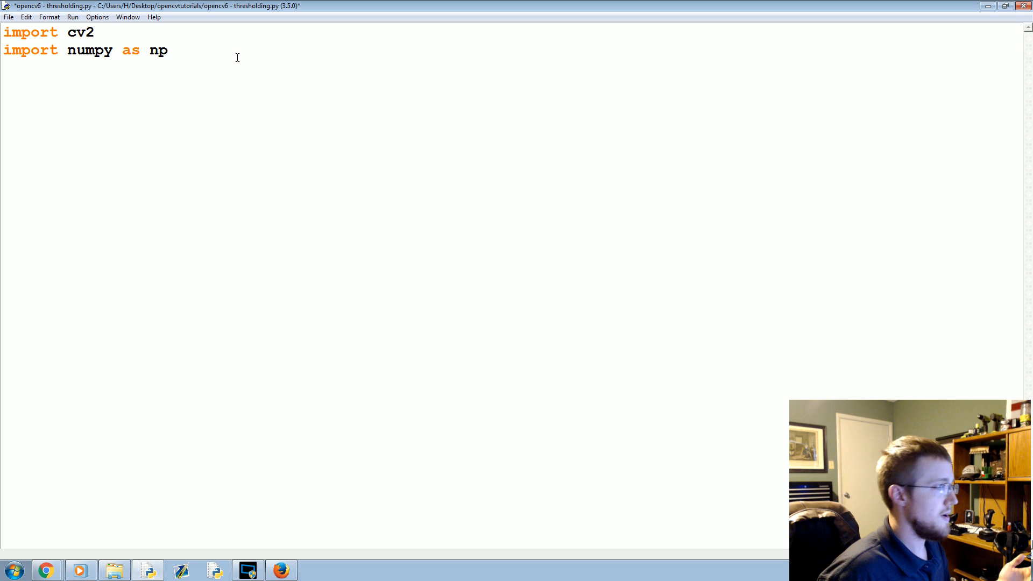
{"action": "mouse_move", "coordinate": [213, 61]}
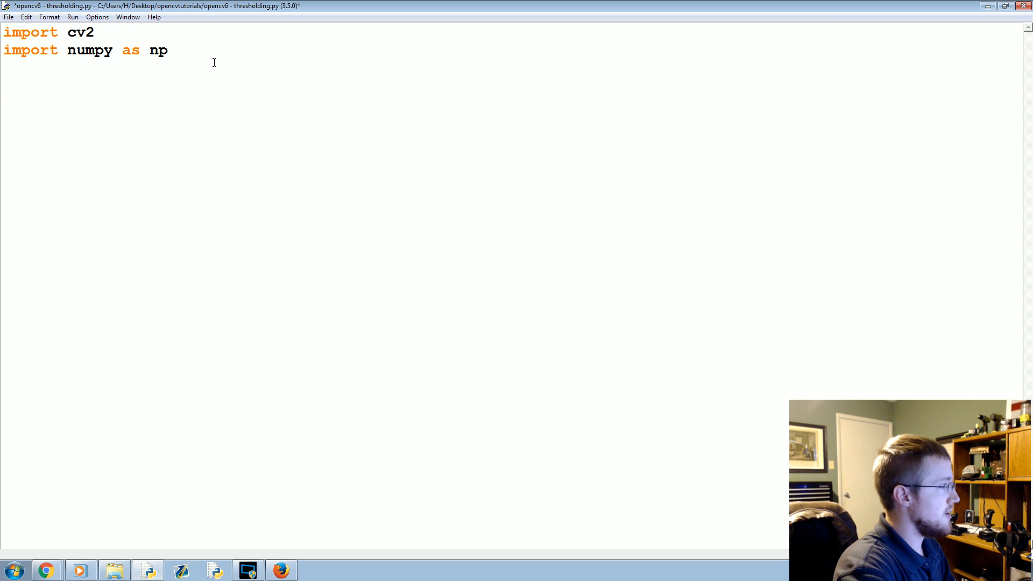
{"action": "type", "text": "img = cv."}
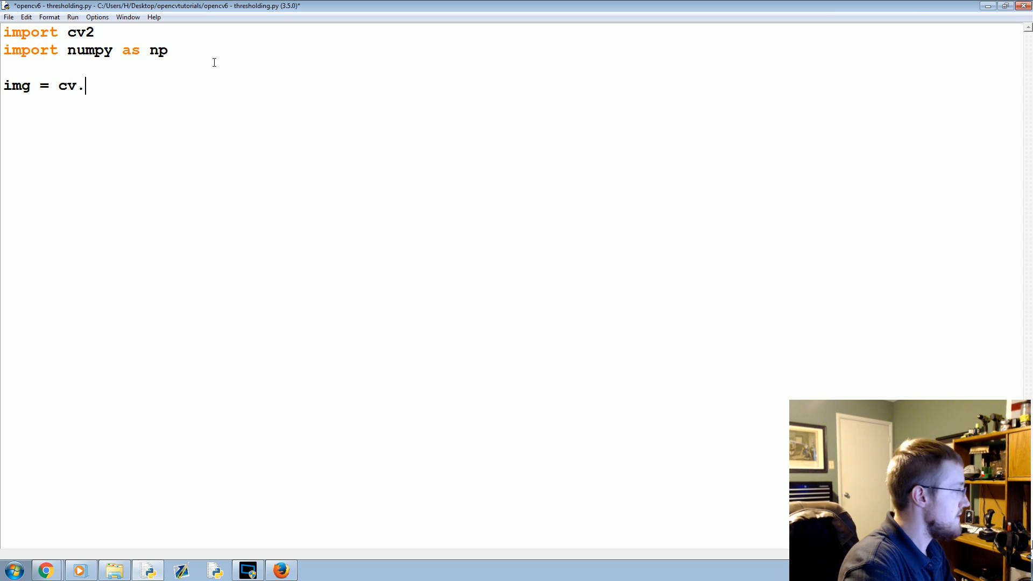
{"action": "type", "text": "2.imread()"}
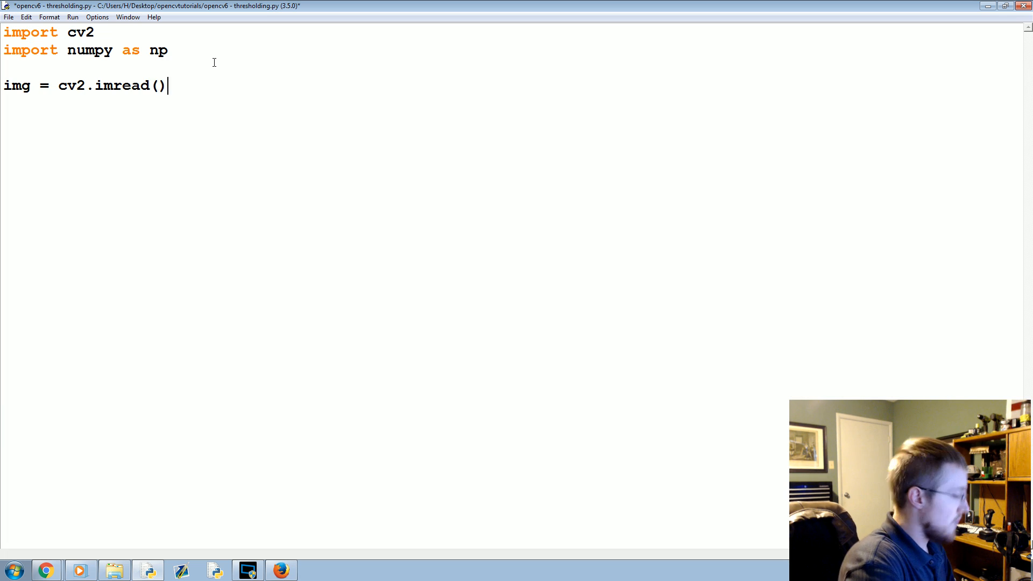
{"action": "type", "text": "'b'"}
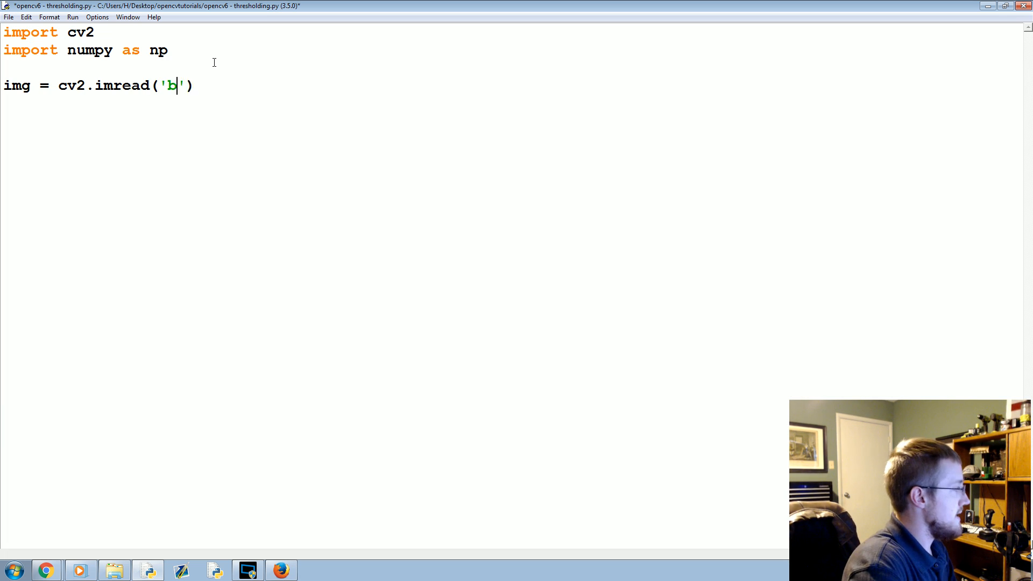
{"action": "type", "text": "ookpage.jpg"}
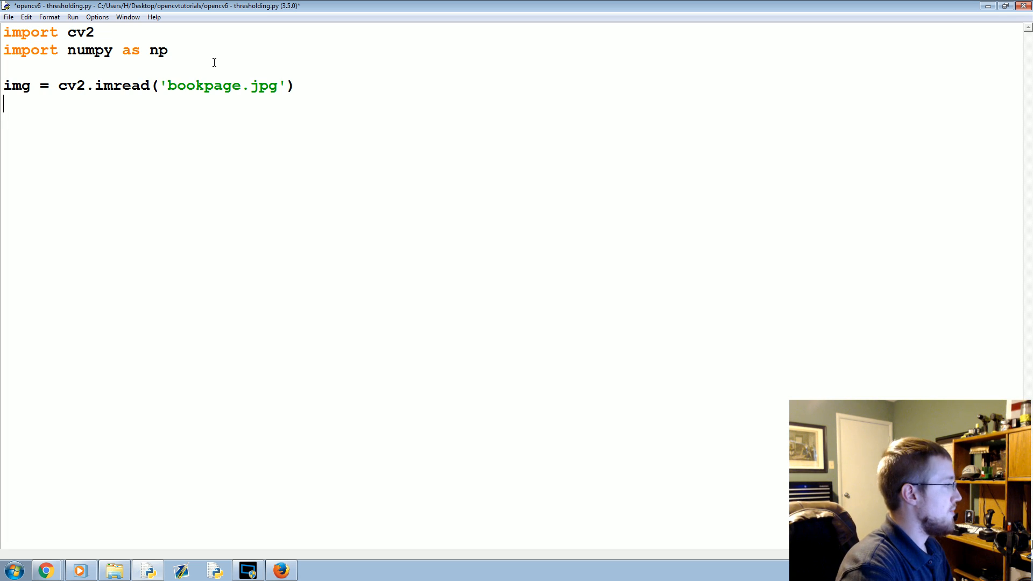
Begin the line retval, threshold = cv2.threshold(img, ...)
{"action": "type", "text": "retva"}
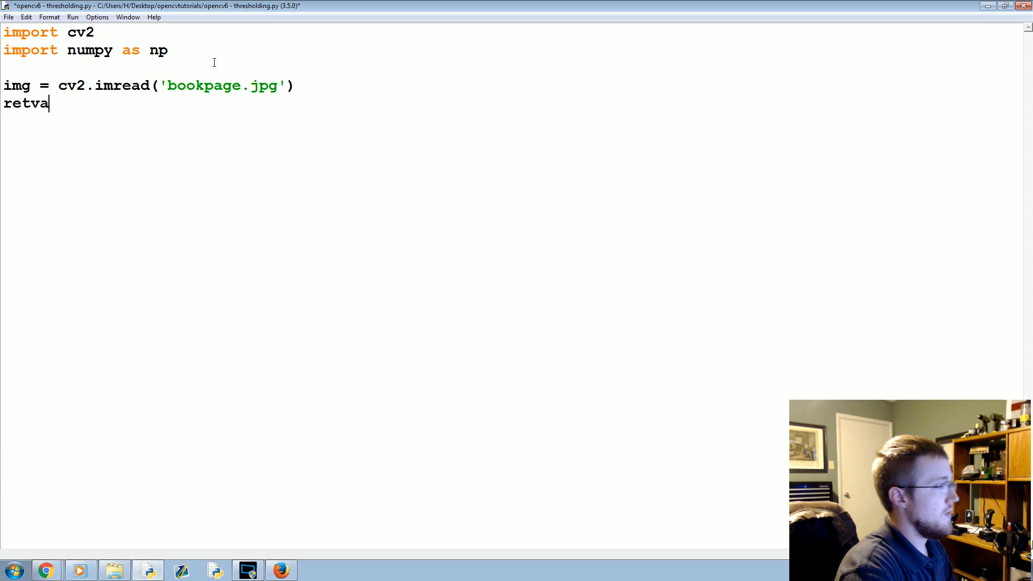
{"action": "type", "text": "l"}
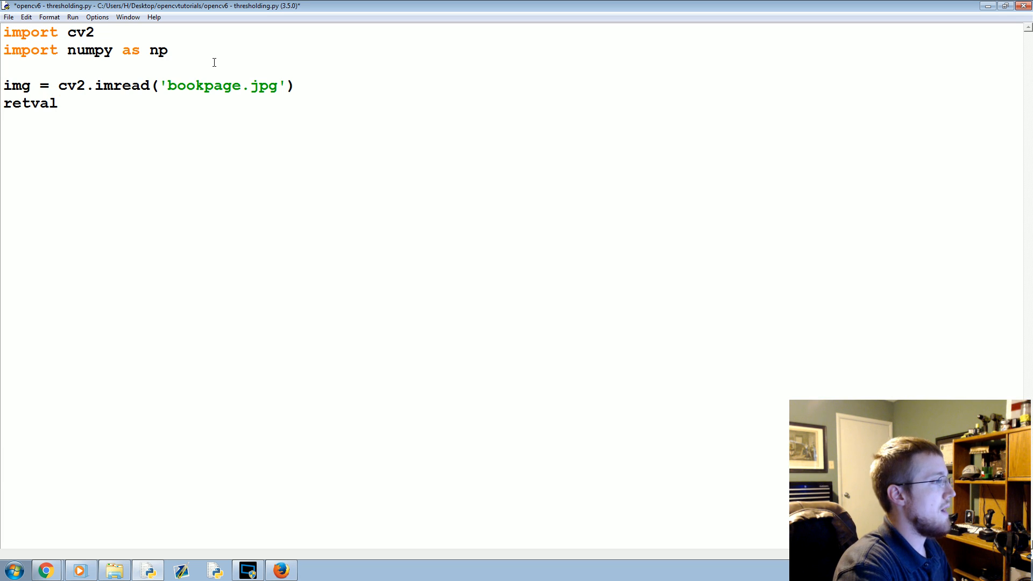
{"action": "type", "text": ","}
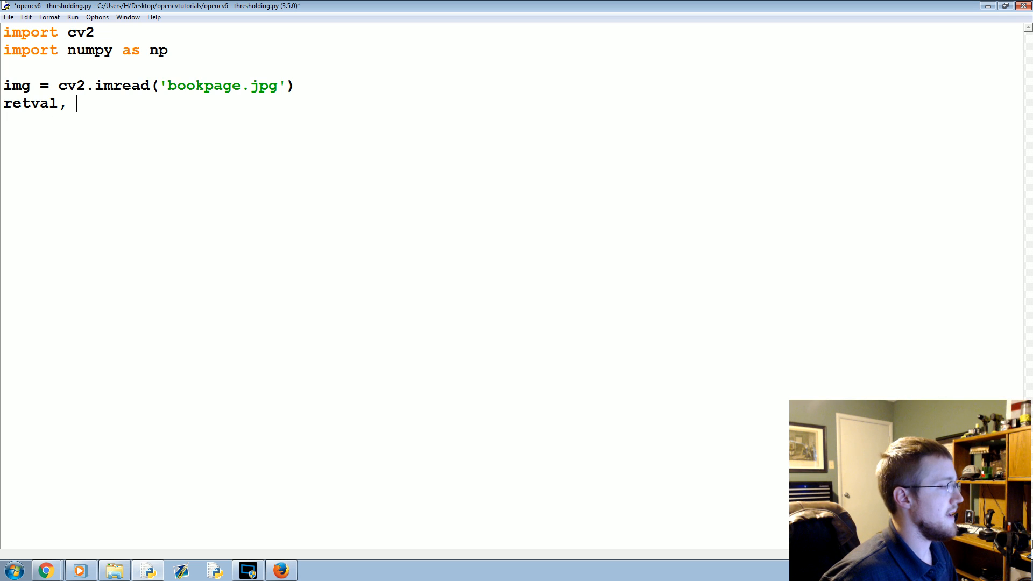
{"action": "double_click", "coordinate": [29, 104]}
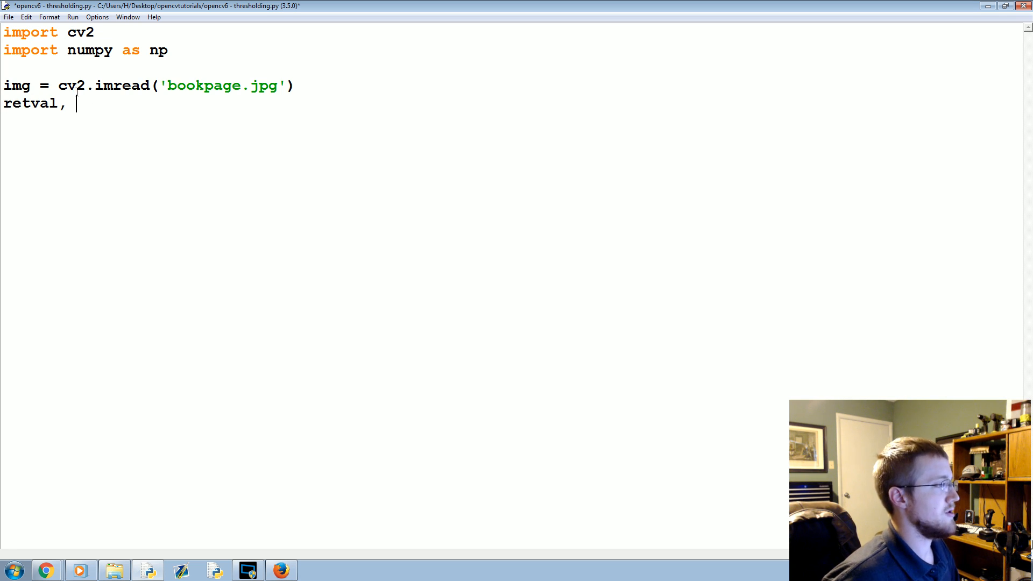
{"action": "type", "text": "t"}
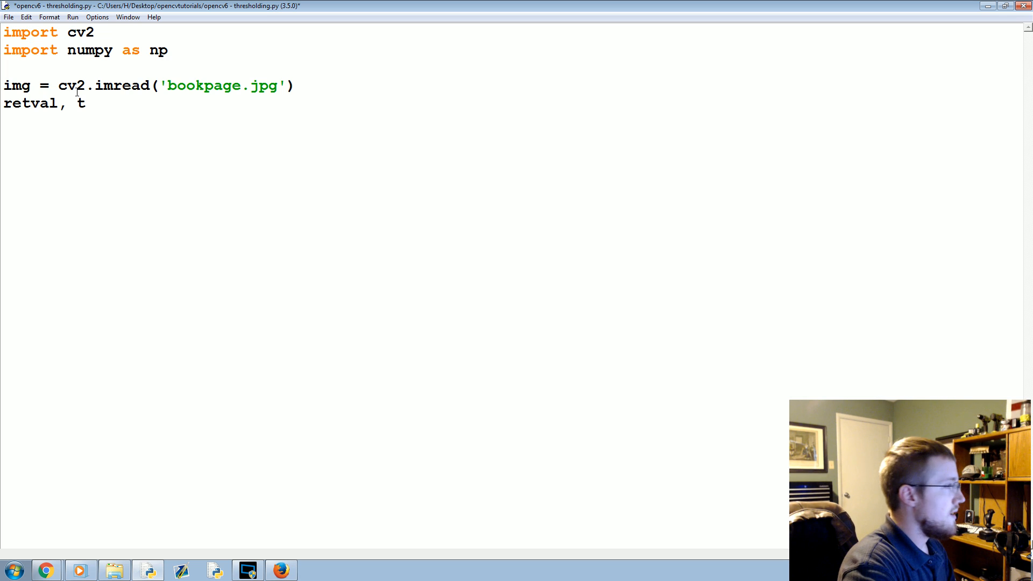
{"action": "type", "text": "hreshold ="}
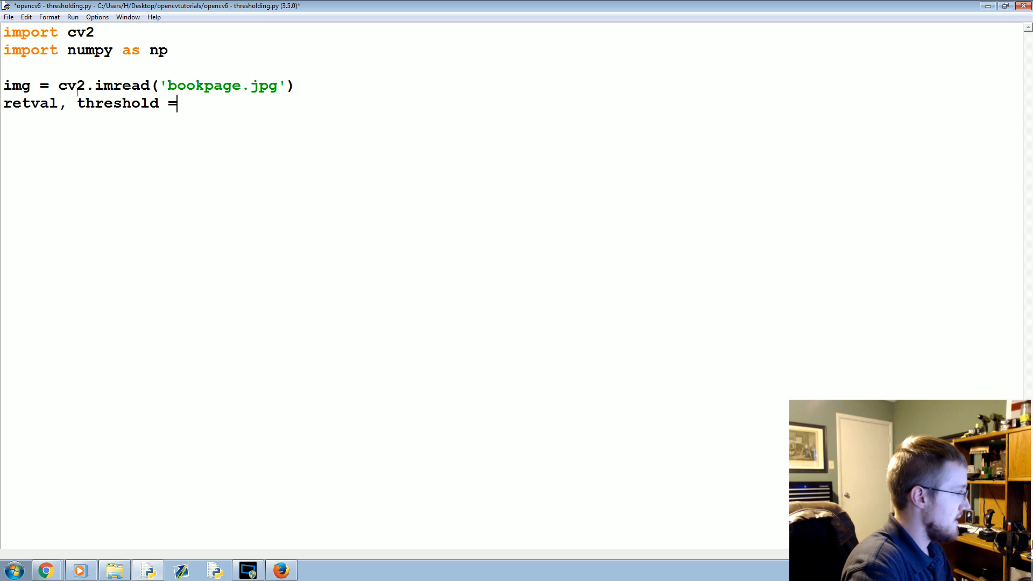
{"action": "type", "text": "cv2.threshol"}
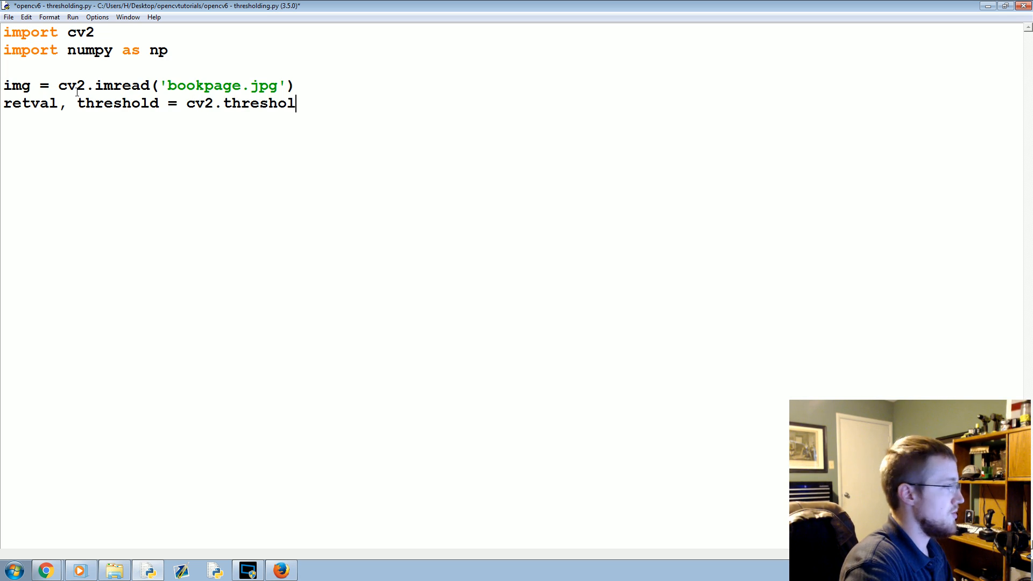
{"action": "type", "text": "()"}
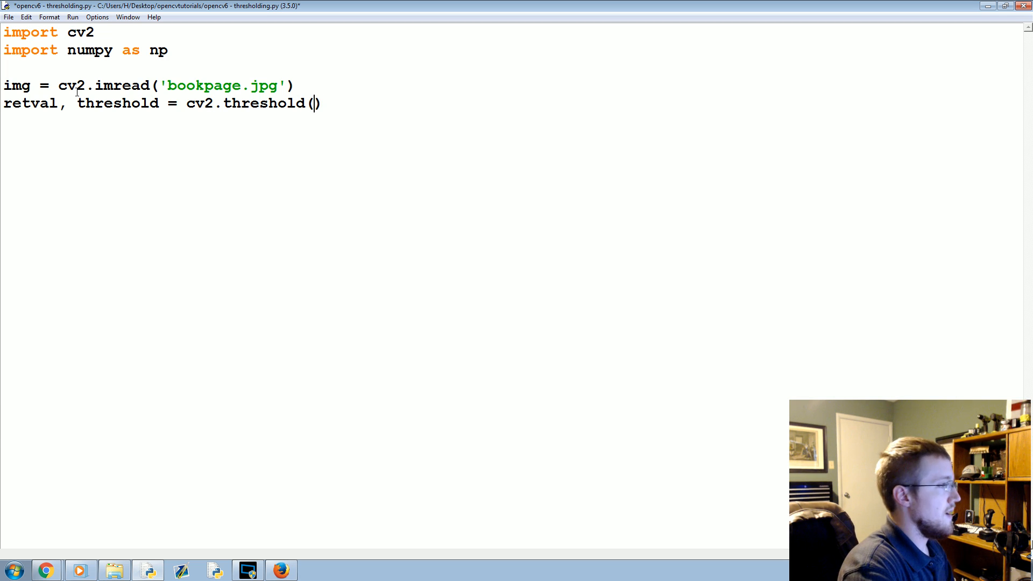
{"action": "type", "text": "img,"}
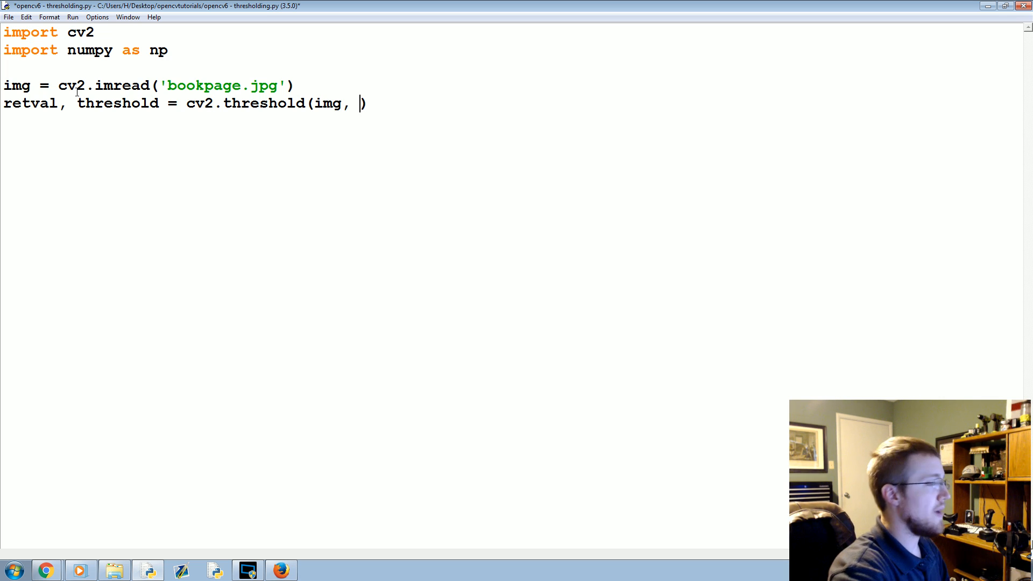
Pass threshold 12, maximum 255 and cv2.THRESH_BINARY, then start fresh lines
{"action": "type", "text": "12"}
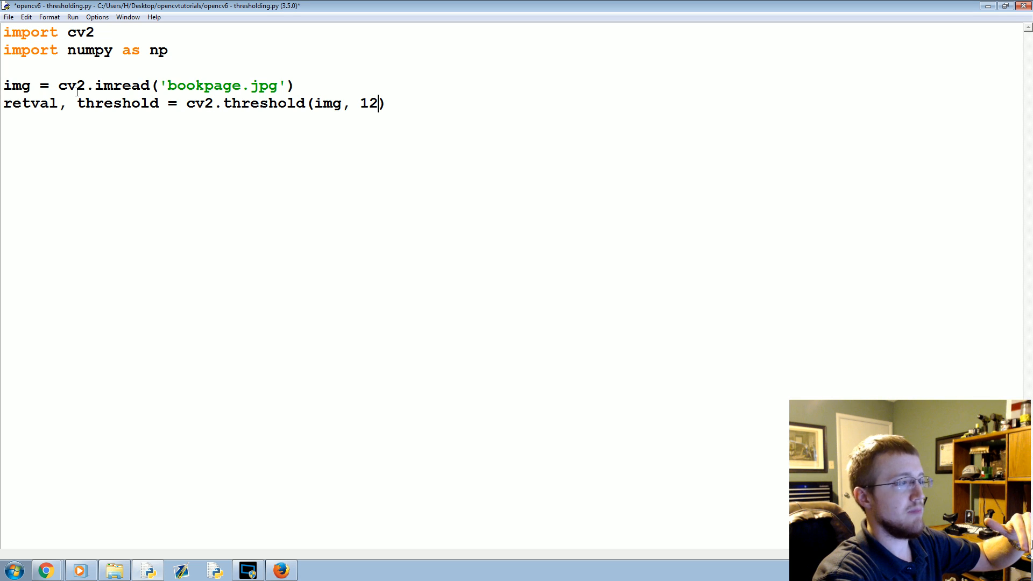
{"action": "type", "text": ","}
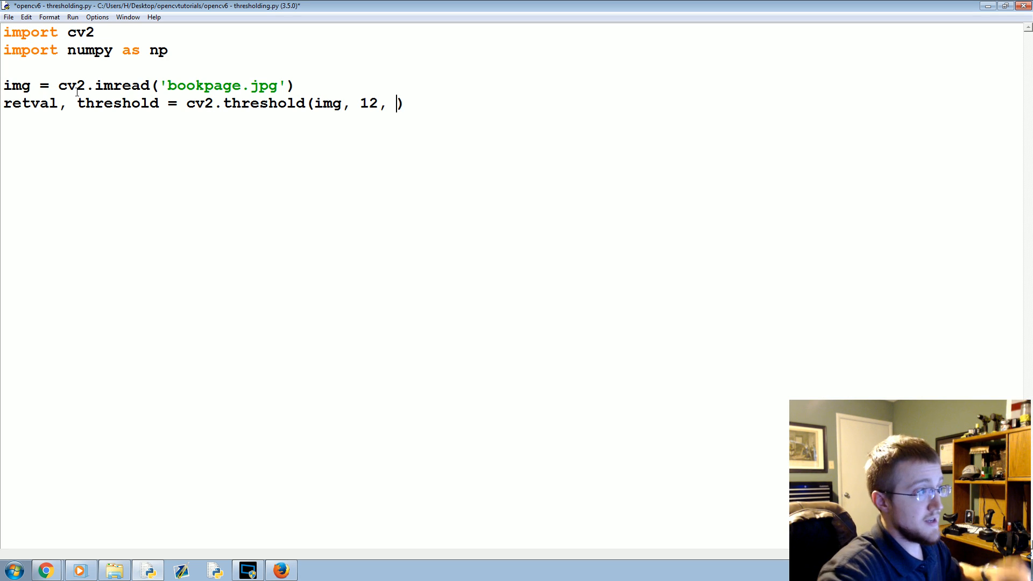
{"action": "key", "text": "Backspace"}
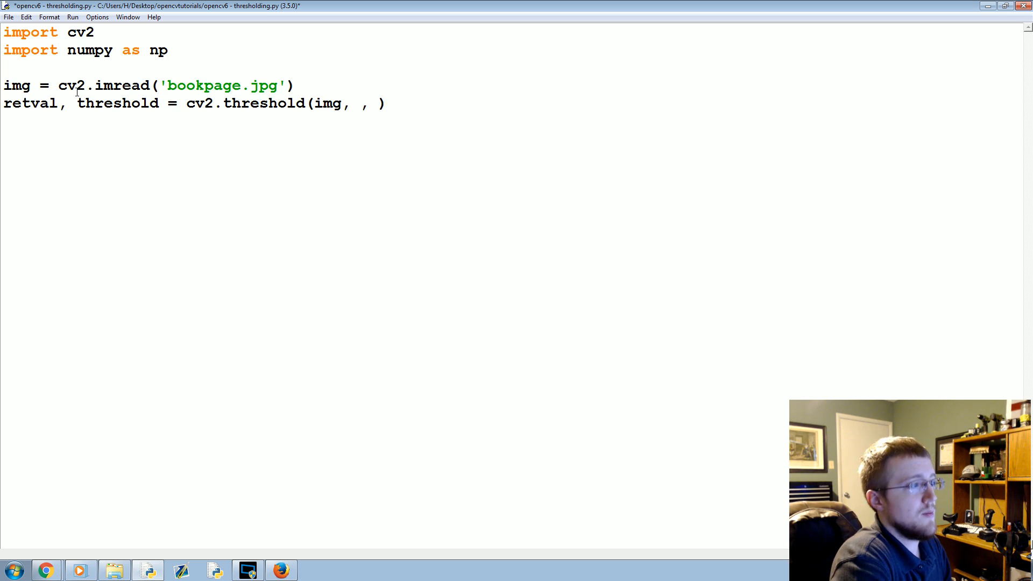
{"action": "type", "text": "12"}
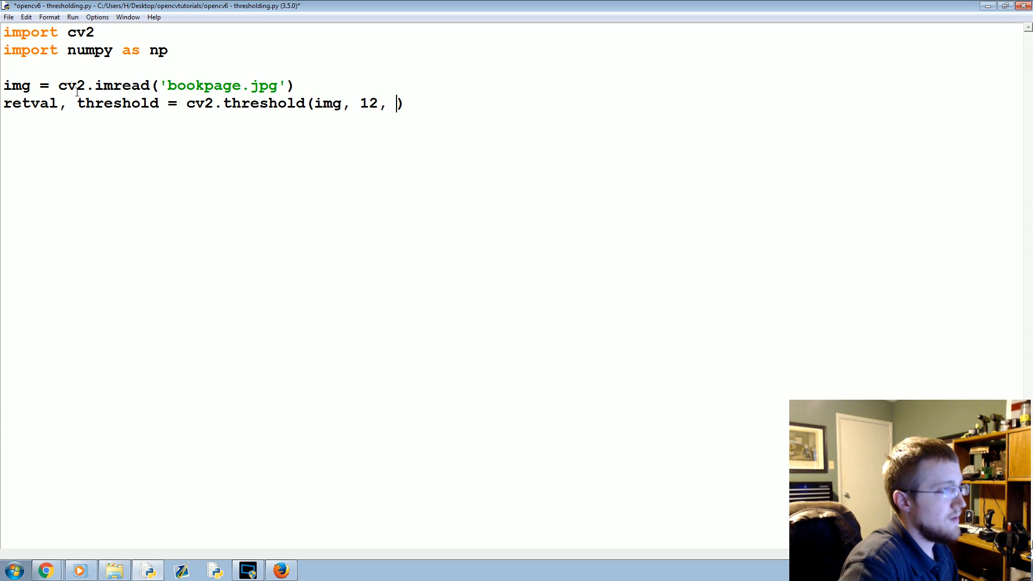
{"action": "type", "text": "255,"}
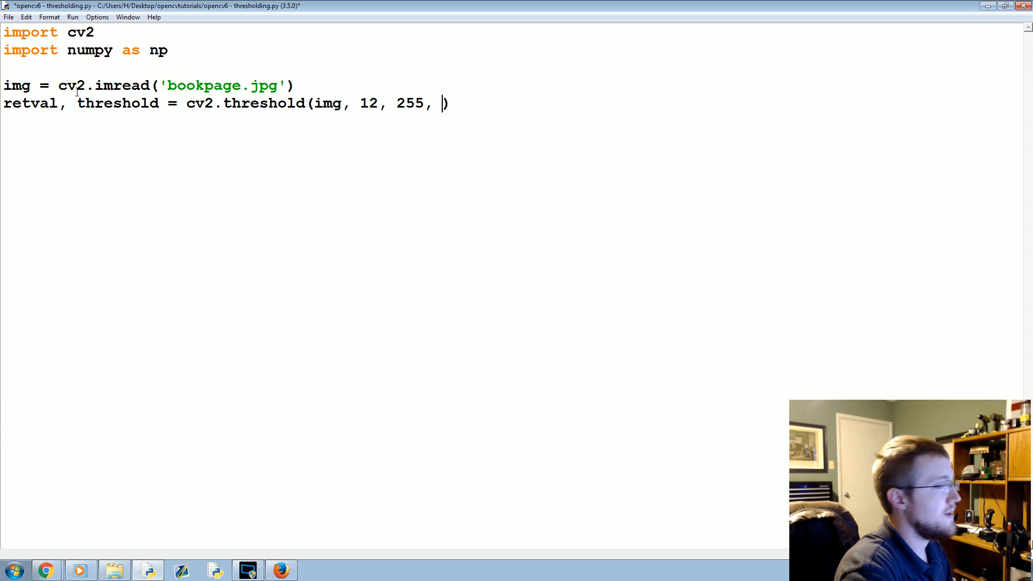
{"action": "type", "text": "cv2.TR"}
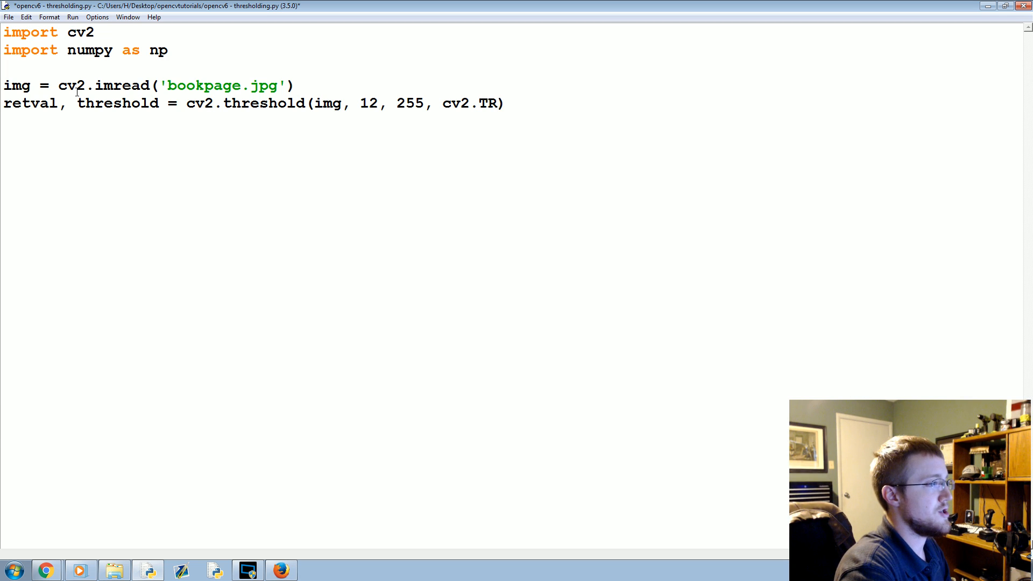
{"action": "type", "text": "HRESH_BINARY"}
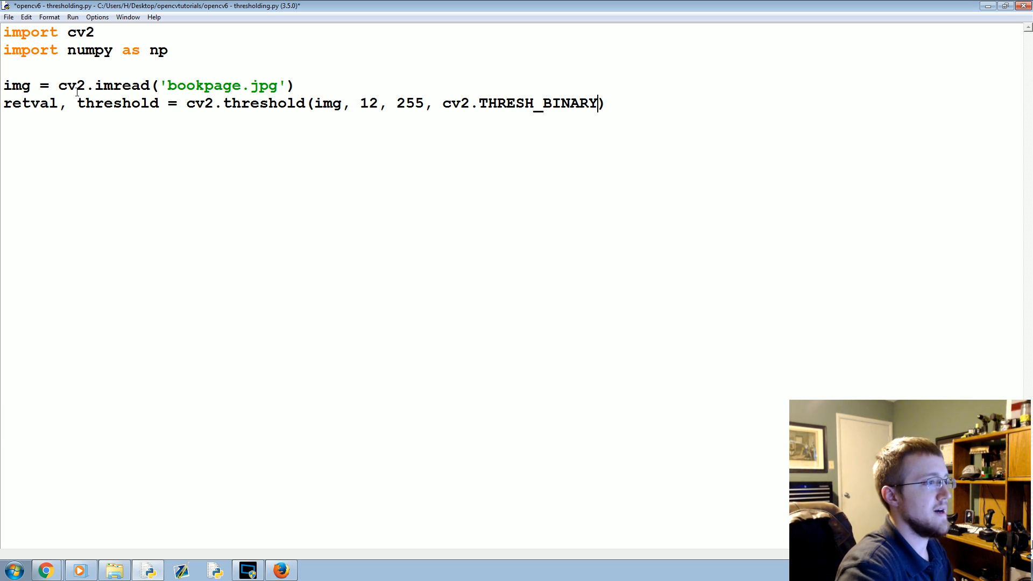
{"action": "key", "text": "Return"}
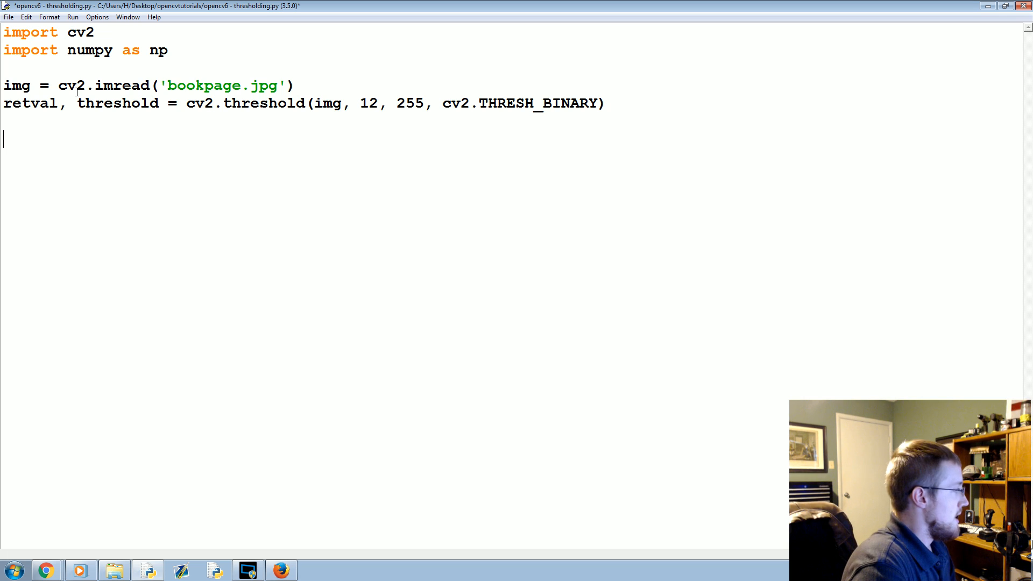
Add cv2.imshow lines displaying img as 'original' and threshold as 'threshold'
{"action": "type", "text": "cv2.im"}
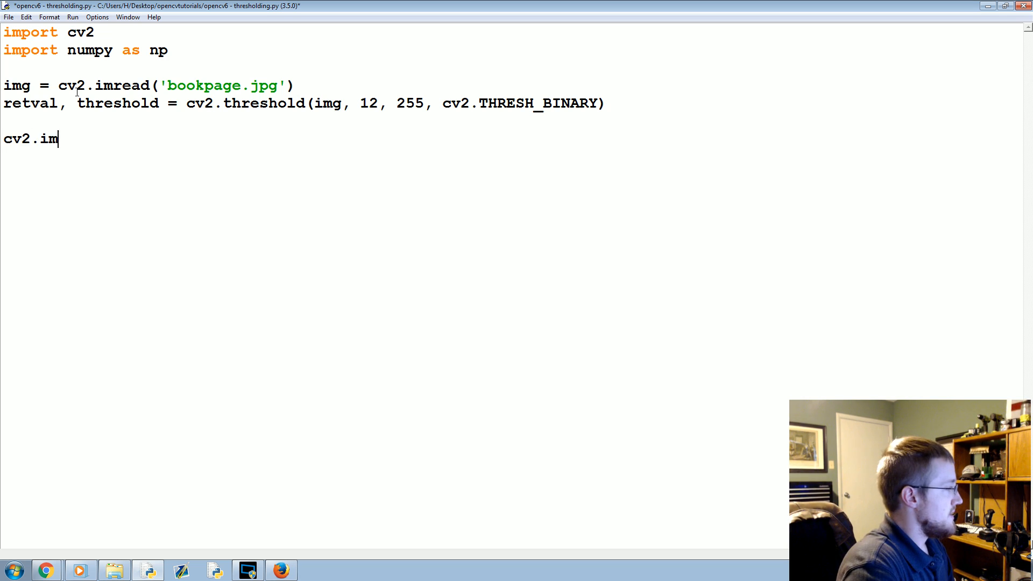
{"action": "type", "text": "show('')"}
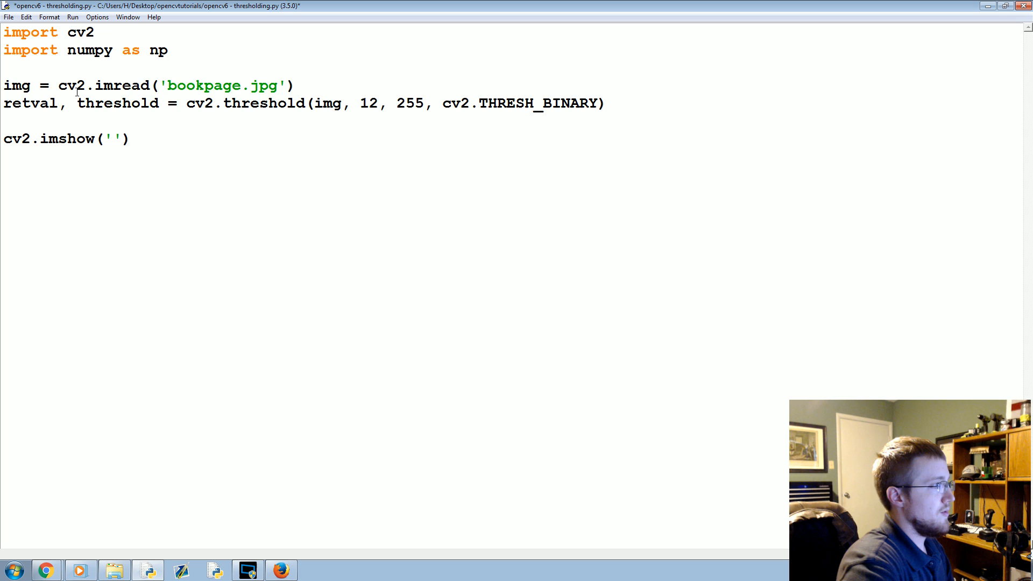
{"action": "type", "text": "original',img"}
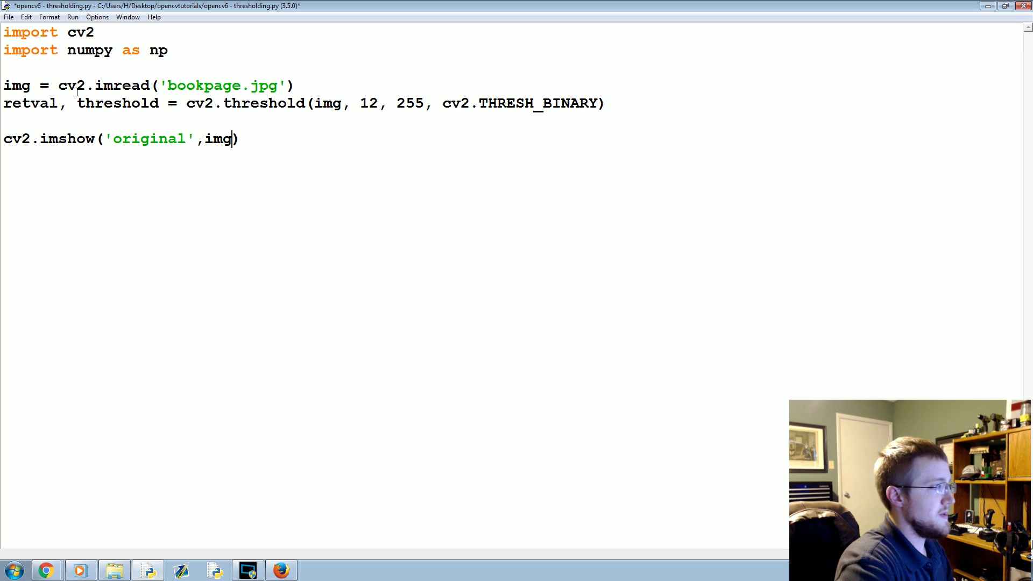
{"action": "type", "text": "cv2.imshow"}
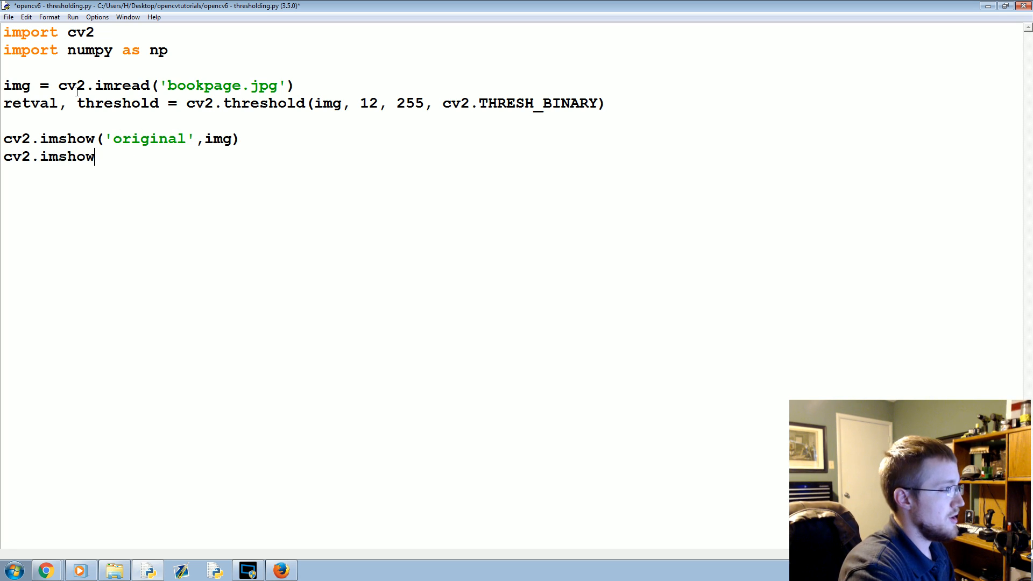
{"action": "type", "text": "('')"}
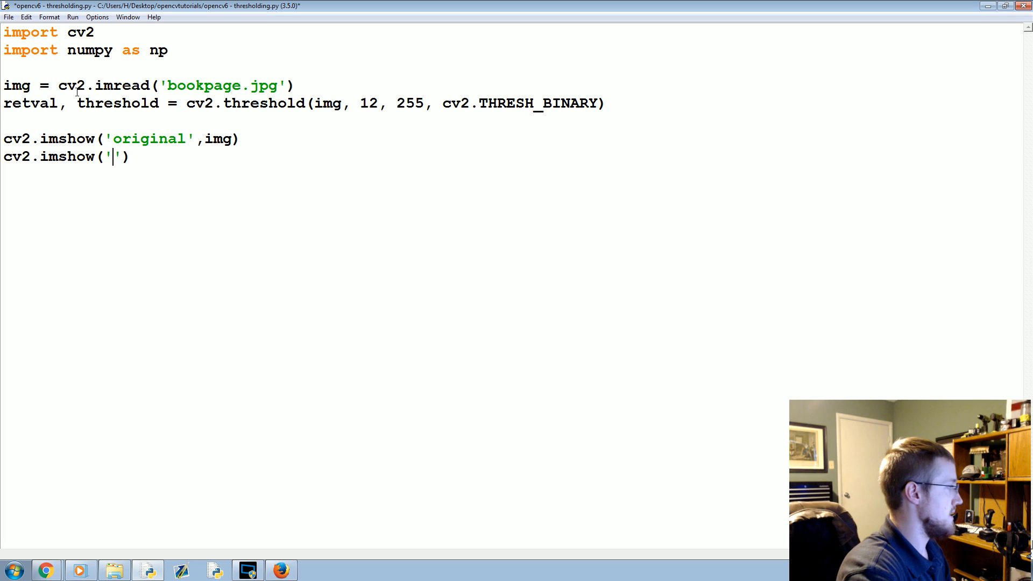
{"action": "type", "text": "threshold',"}
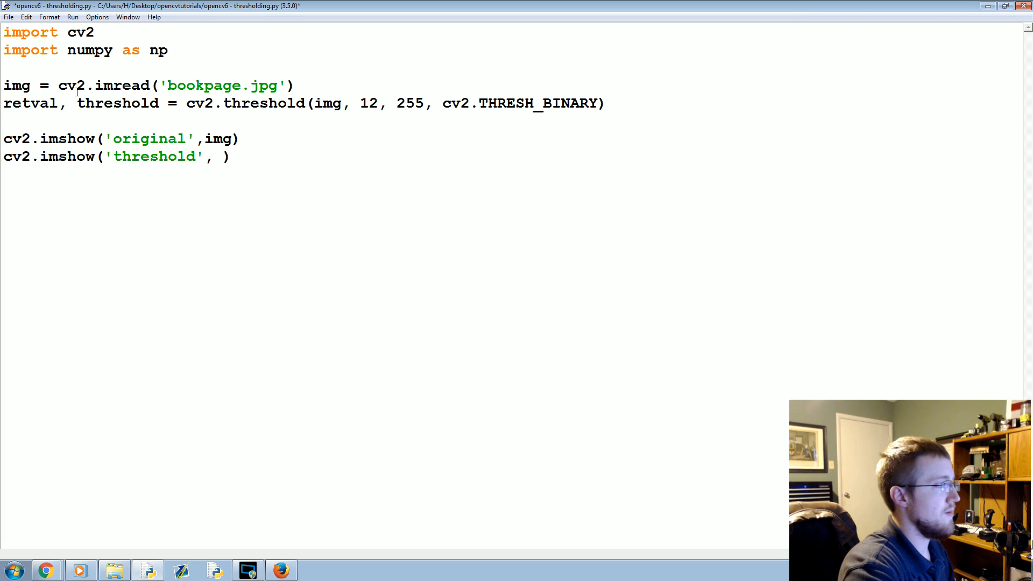
{"action": "type", "text": "threshold"}
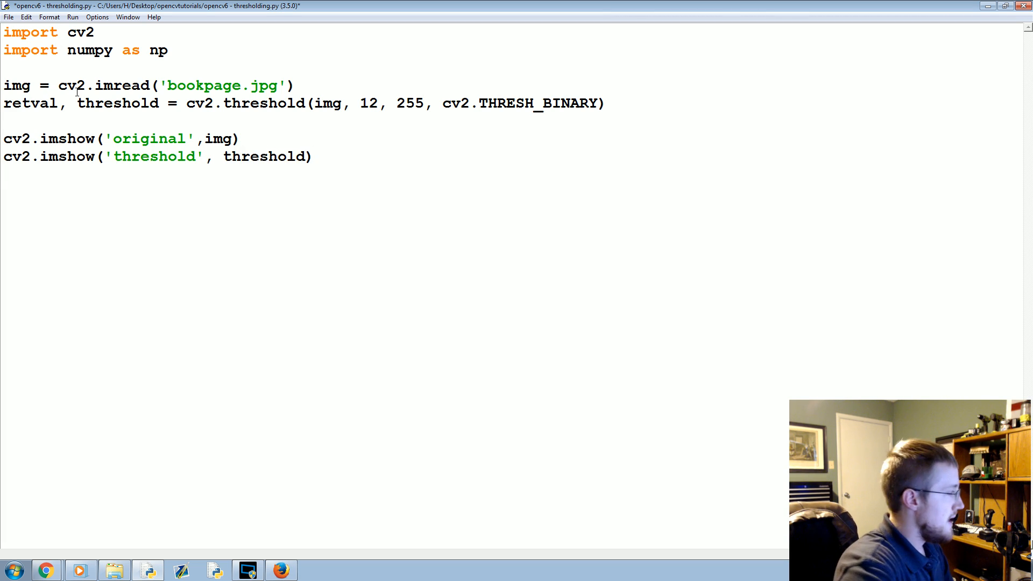
Add cv2.waitKey(0) and cv2.destroyAllWindows() to end the script
{"action": "type", "text": "cv2.waitKey(0"}
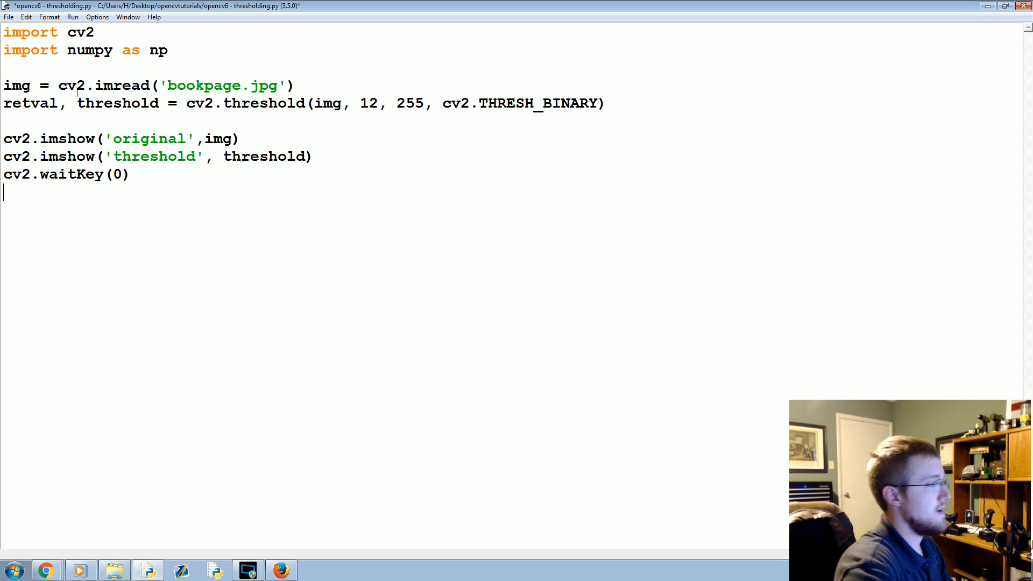
{"action": "type", "text": "cv2.destry"}
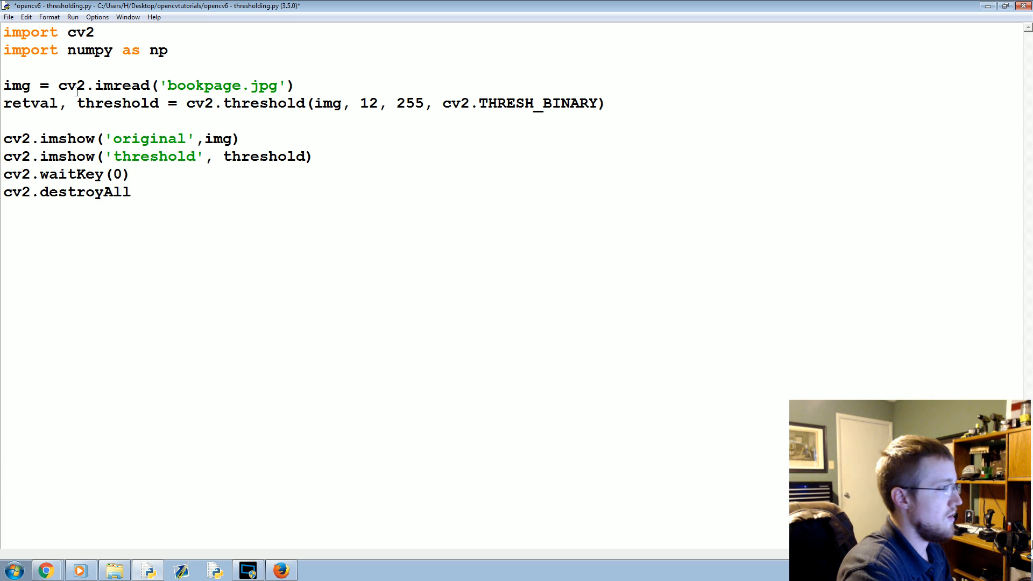
{"action": "type", "text": "Windows()"}
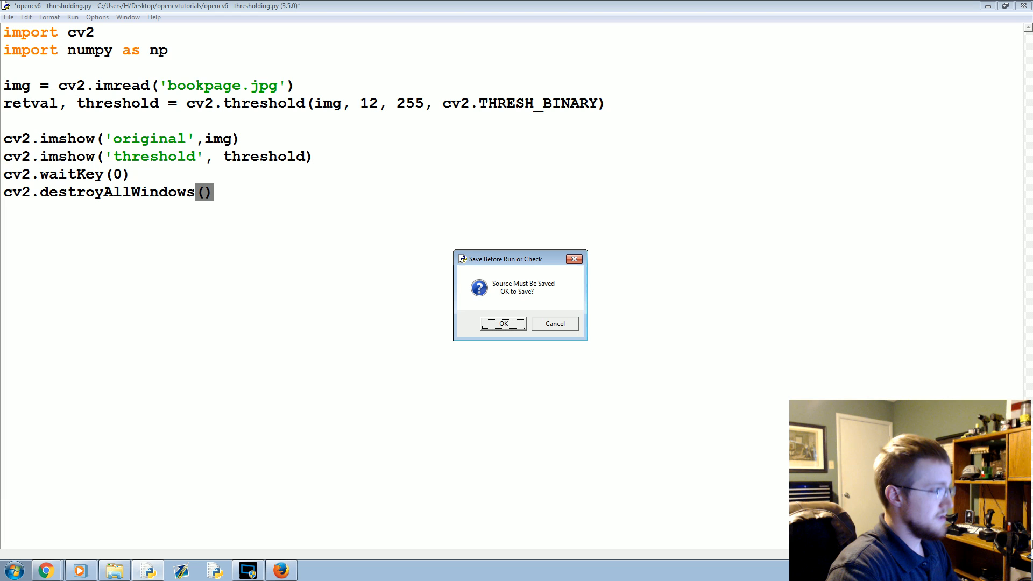
Confirm saving before running, then view the original and threshold windows
{"action": "left_click", "coordinate": [502, 323]}
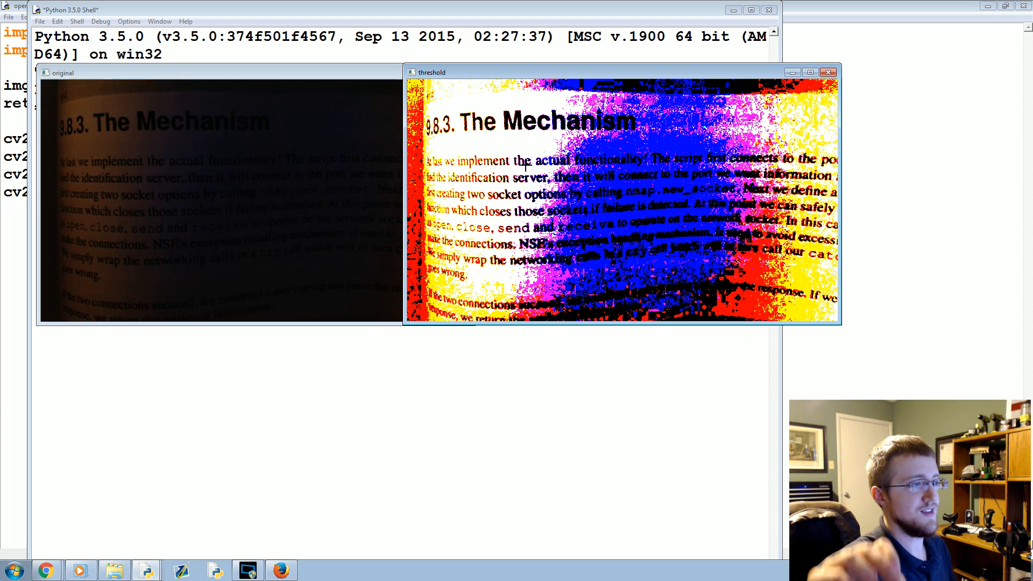
{"action": "mouse_move", "coordinate": [469, 140]}
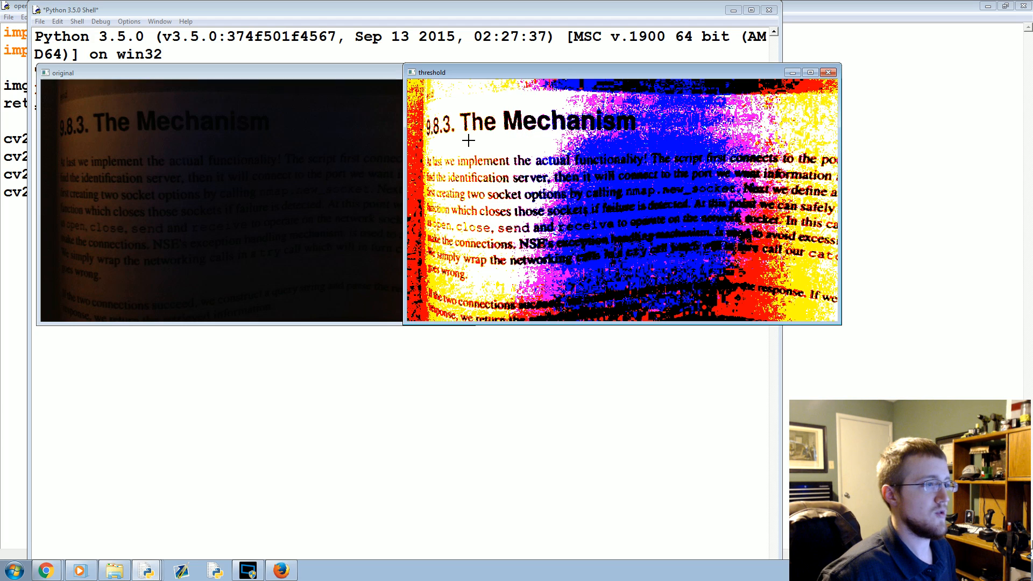
{"action": "mouse_move", "coordinate": [622, 143]}
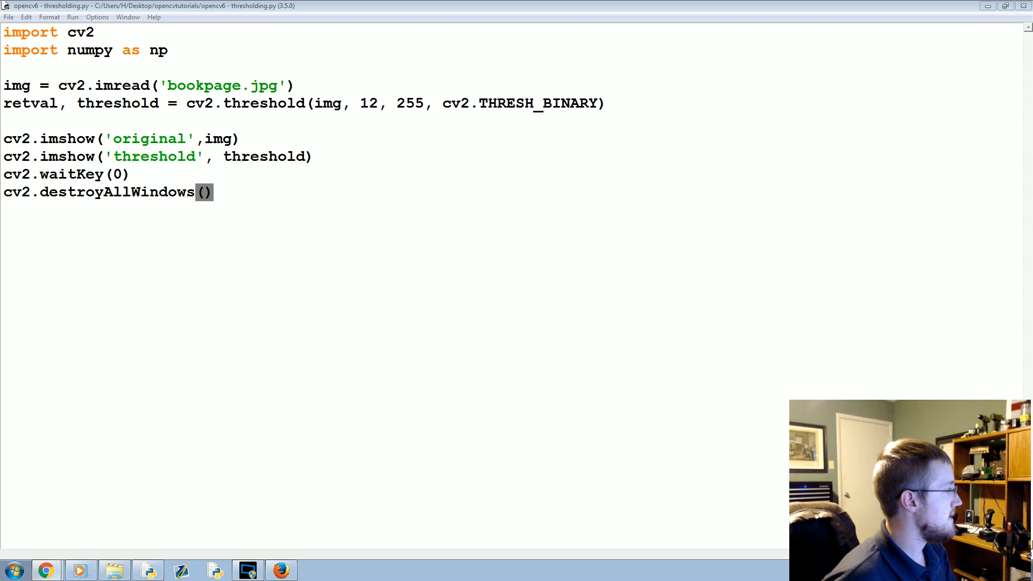
{"action": "mouse_move", "coordinate": [292, 202]}
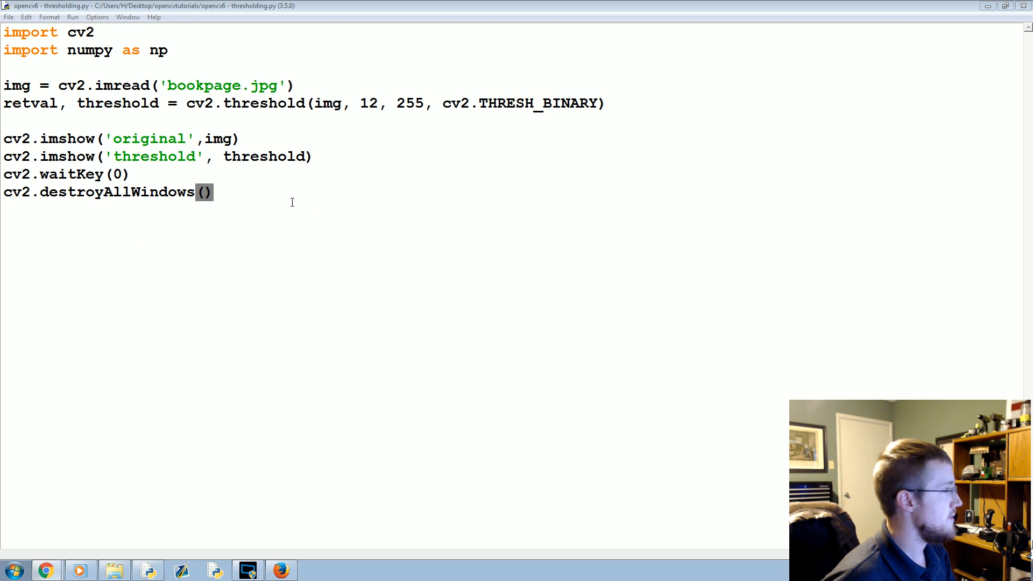
Insert blank lines below the threshold line to space out the code
{"action": "left_click", "coordinate": [7, 120]}
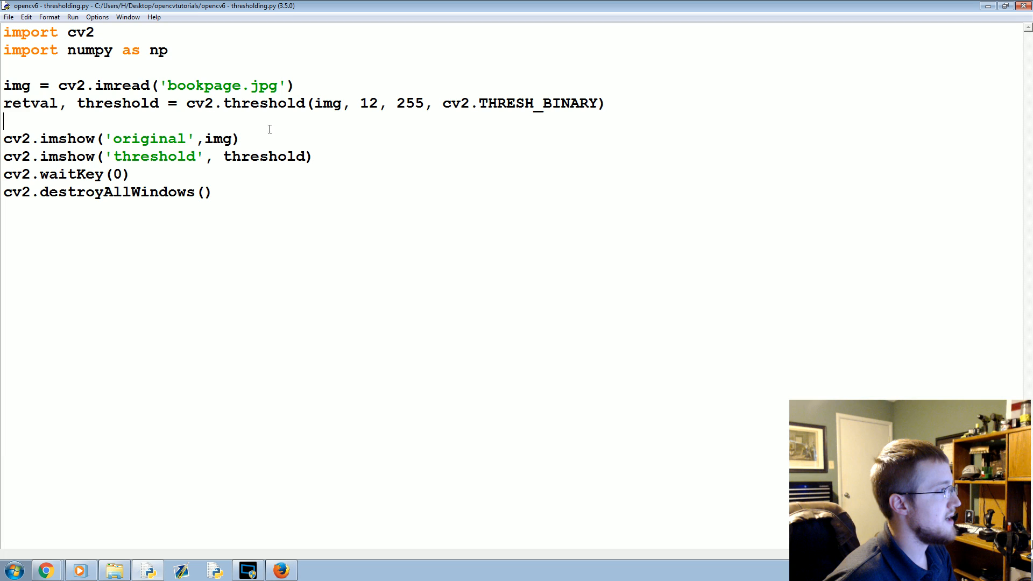
{"action": "mouse_move", "coordinate": [353, 77]}
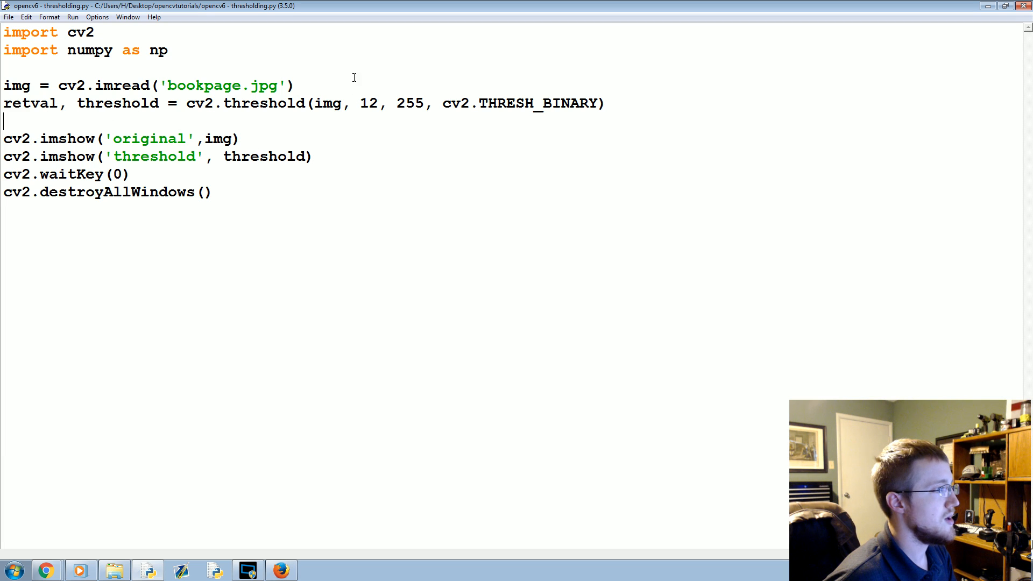
{"action": "key", "text": "Return"}
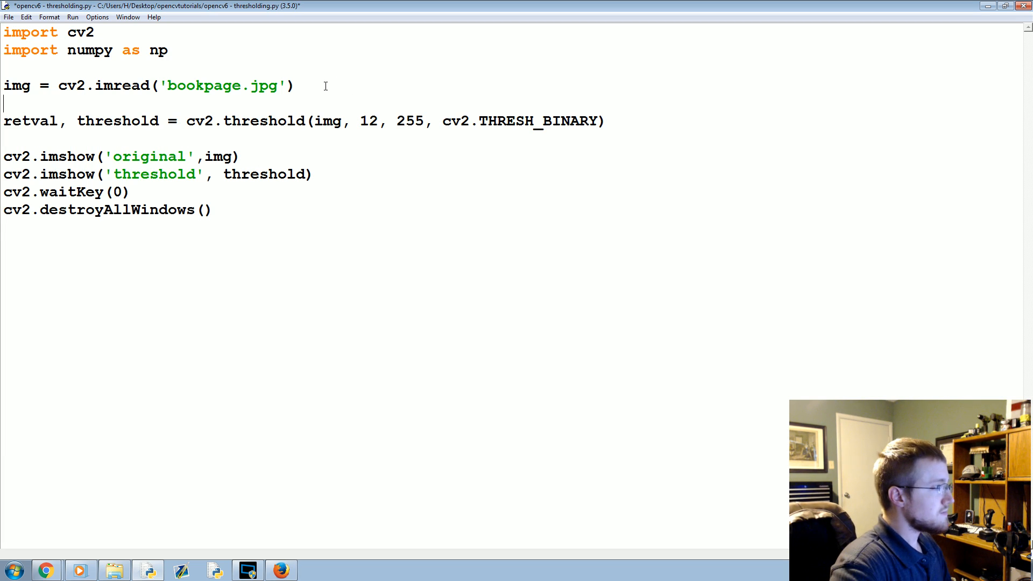
{"action": "key", "text": "Return"}
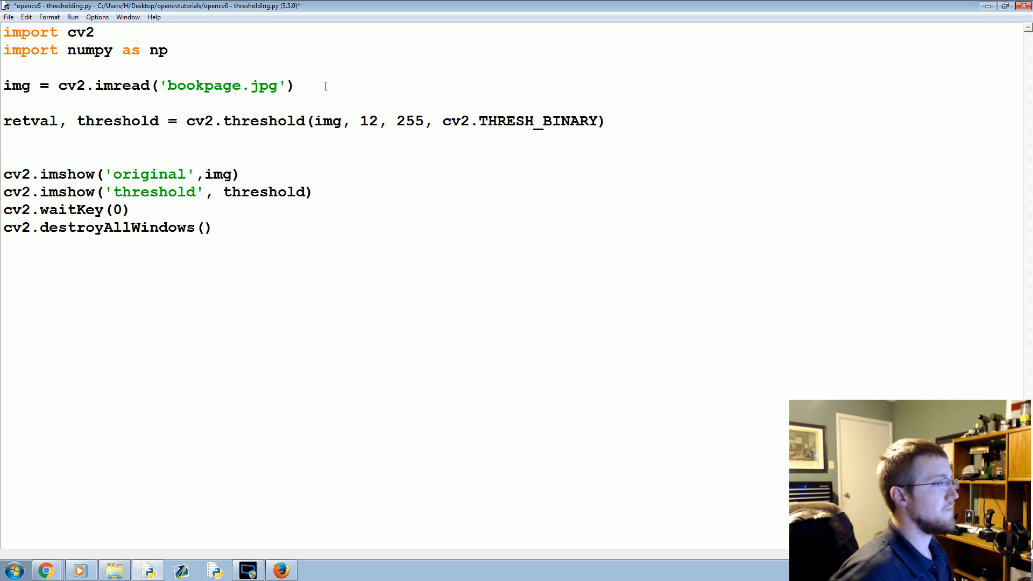
{"action": "double_click", "coordinate": [260, 121]}
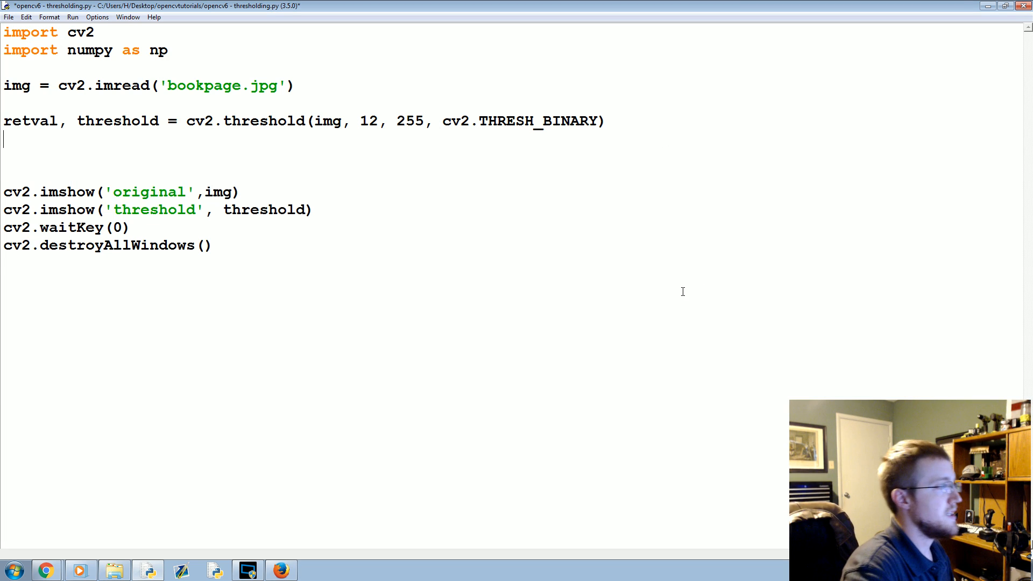
Add grayscaled = cv2.cvtColor(img, cv2.COLOR_BGR2GRAY)
{"action": "type", "text": "grays"}
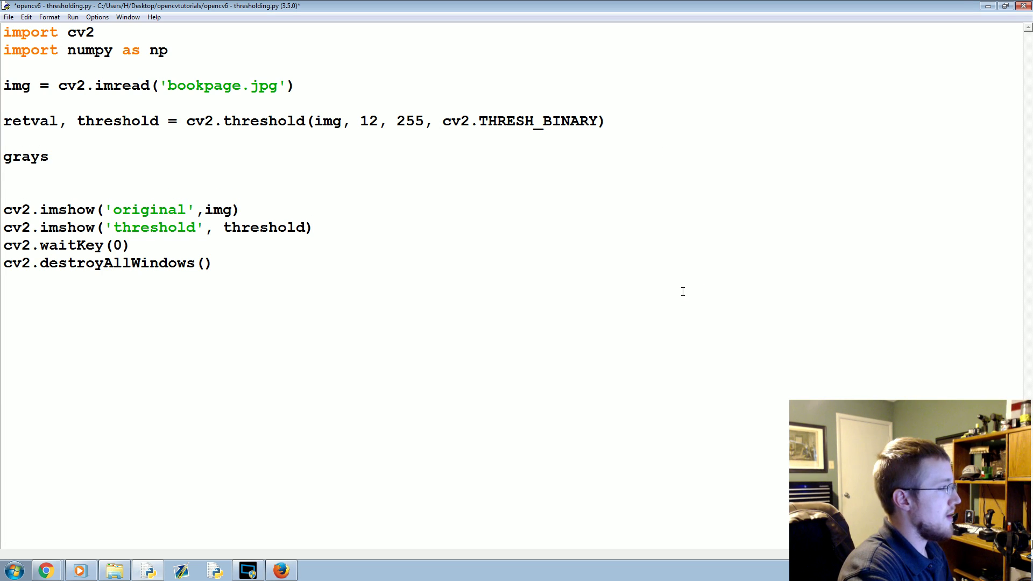
{"action": "type", "text": "scaled ="}
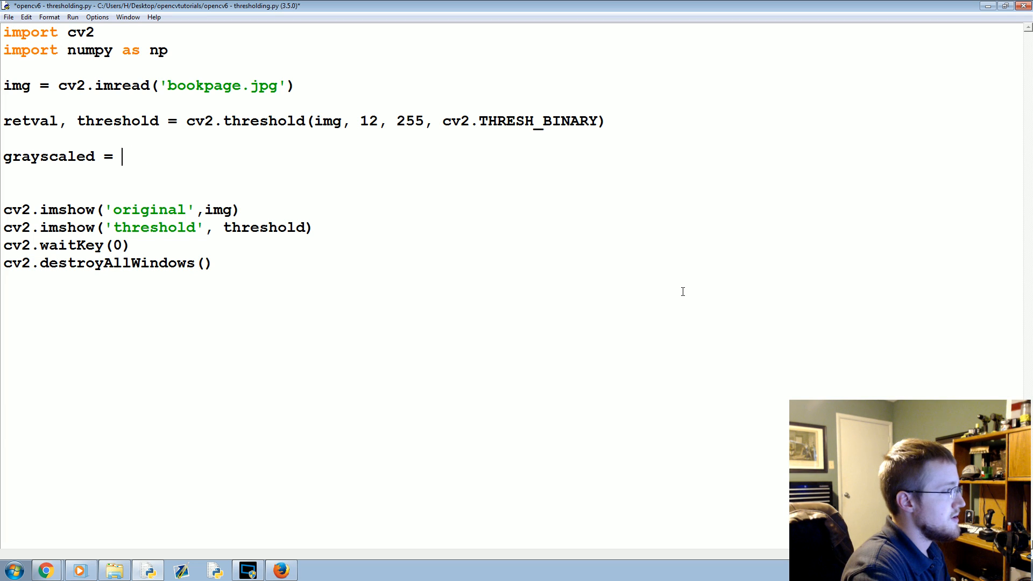
{"action": "type", "text": "cv2.c"}
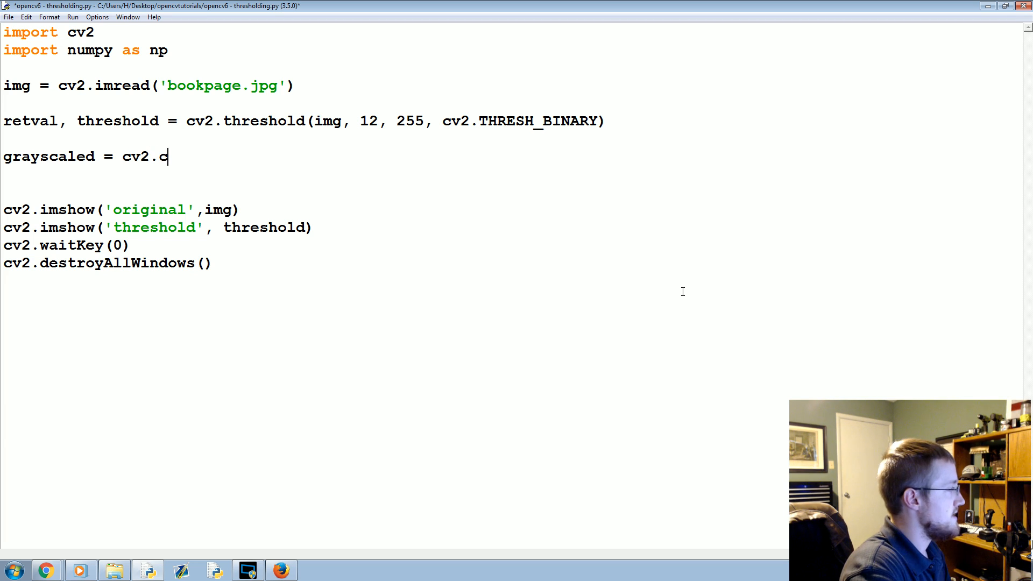
{"action": "type", "text": "vtColor"}
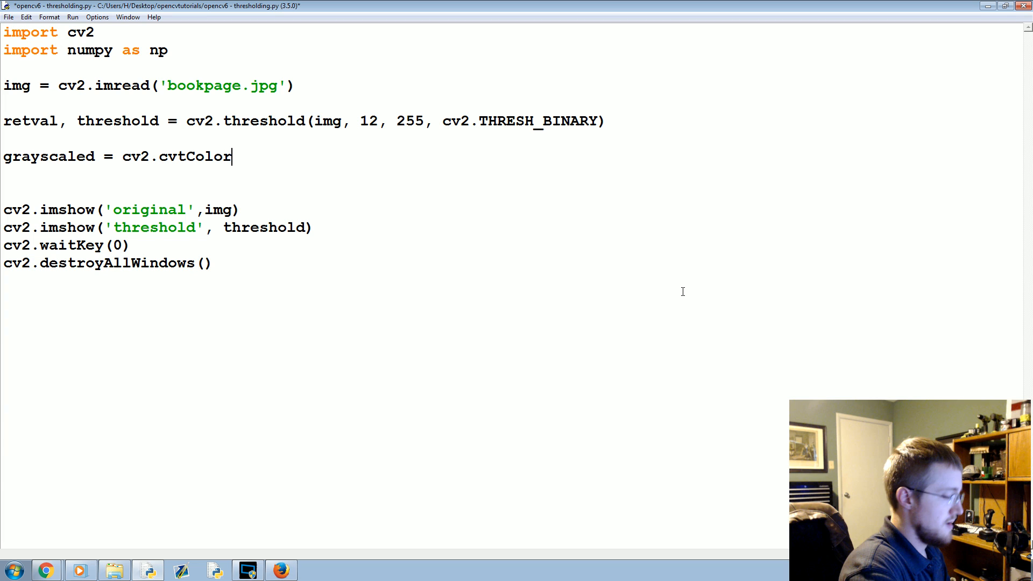
{"action": "type", "text": "()"}
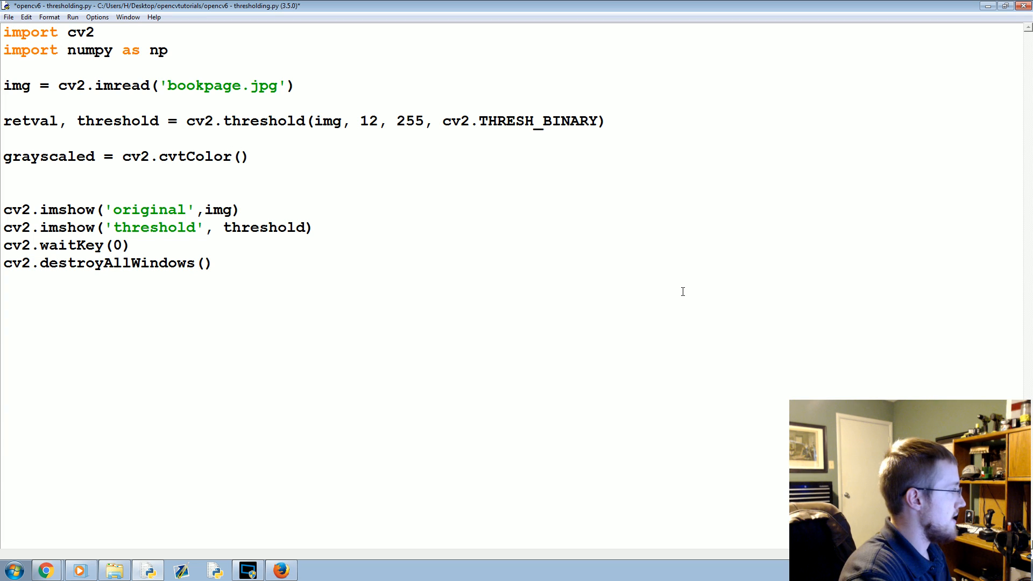
{"action": "type", "text": "img,"}
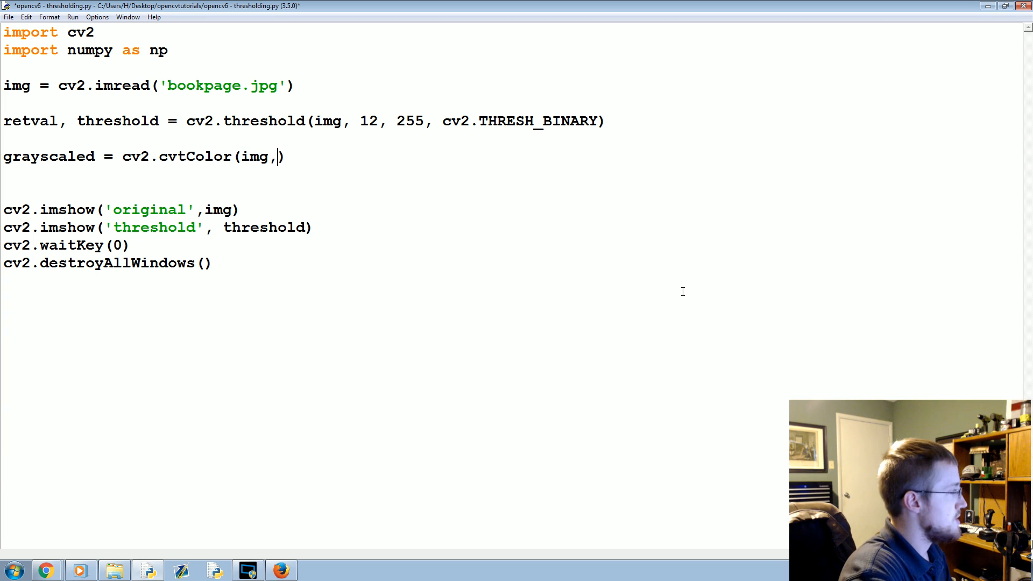
{"action": "type", "text": "cv2."}
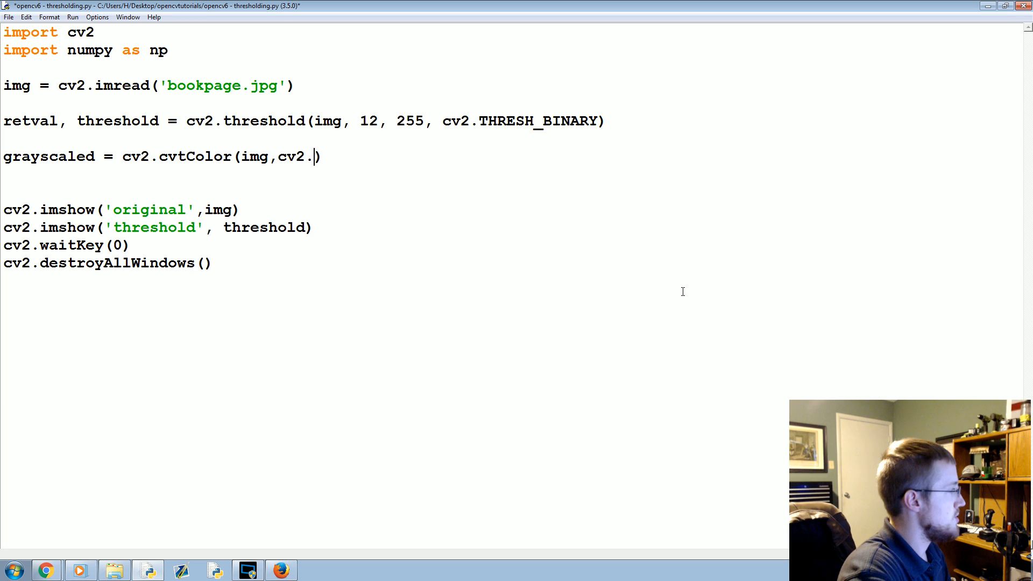
{"action": "type", "text": "COLOR_"}
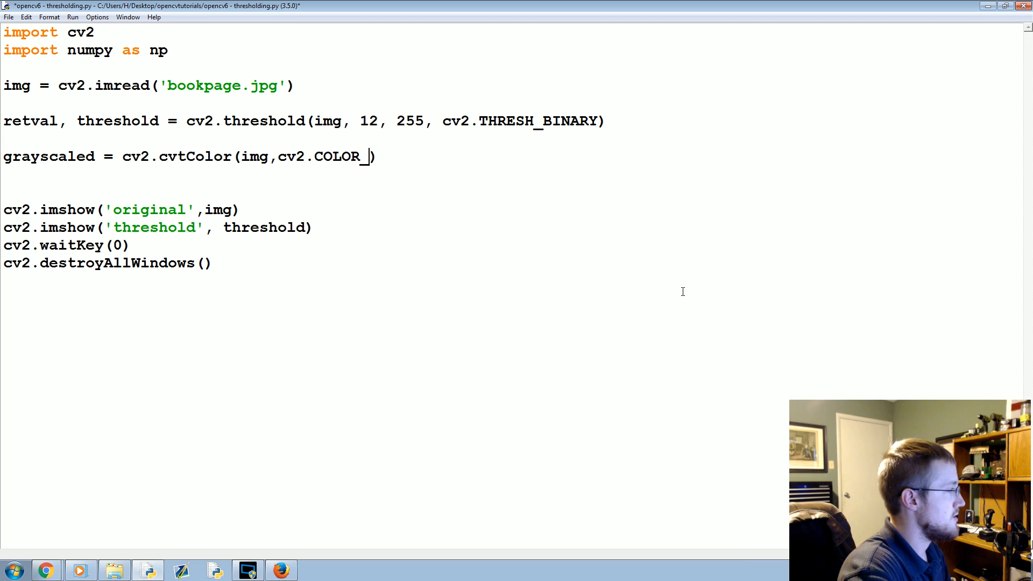
{"action": "type", "text": "BGR2G"}
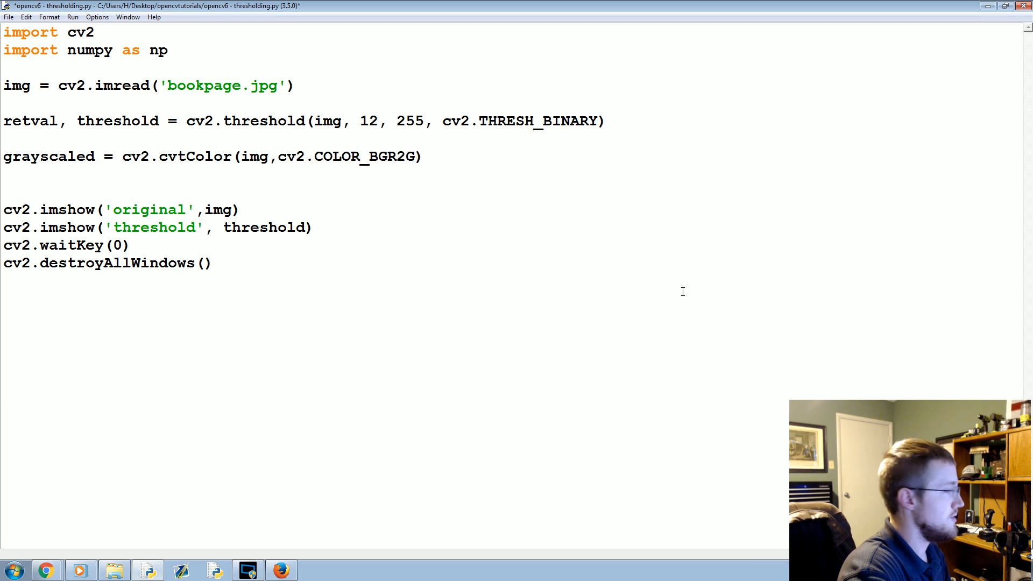
{"action": "type", "text": "RAY"}
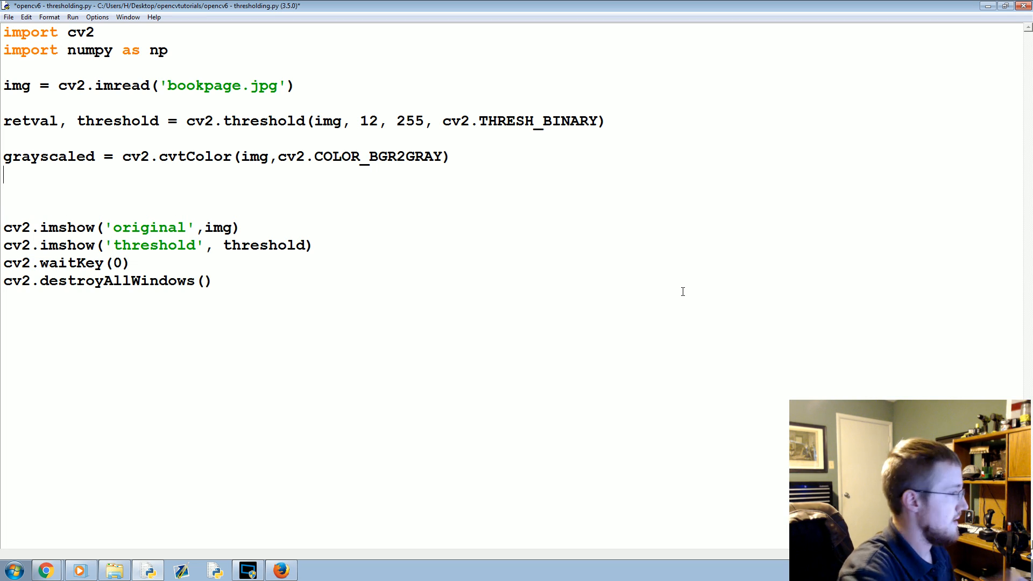
Duplicate the threshold line as retval2, threshold2, passing grayscaled instead of img
{"action": "triple_click", "coordinate": [263, 121]}
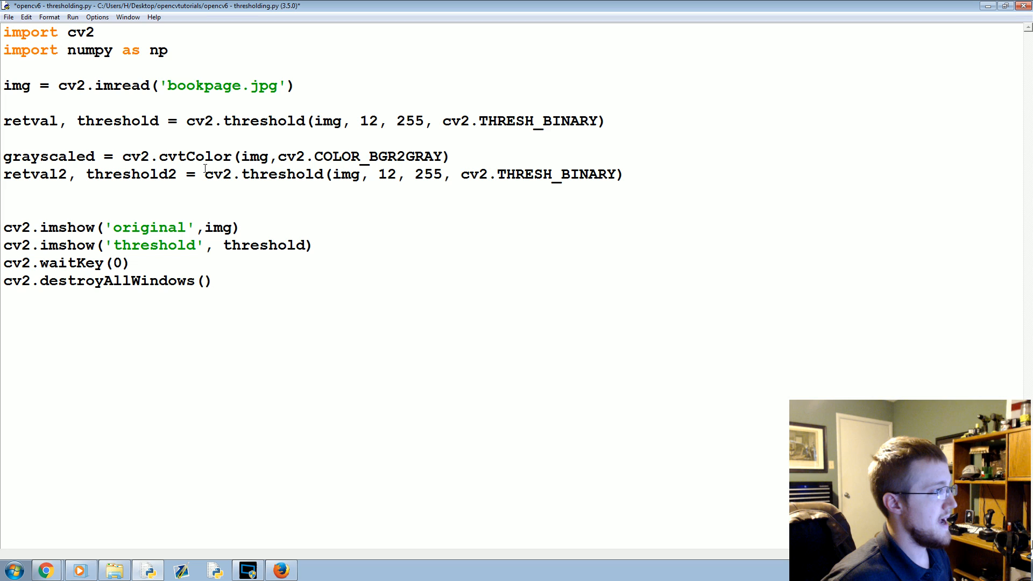
{"action": "left_click", "coordinate": [50, 156]}
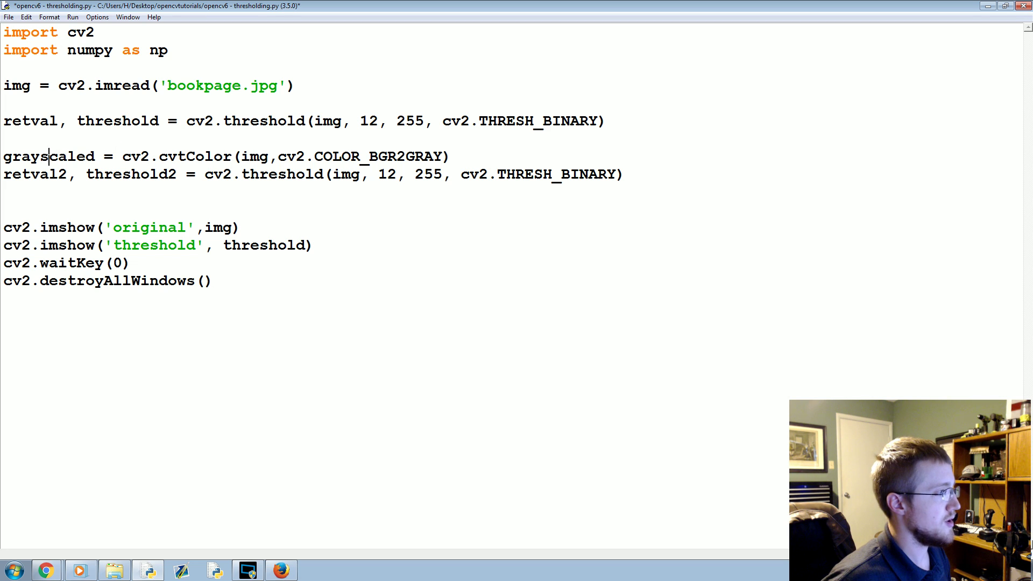
{"action": "type", "text": "grayscaled"}
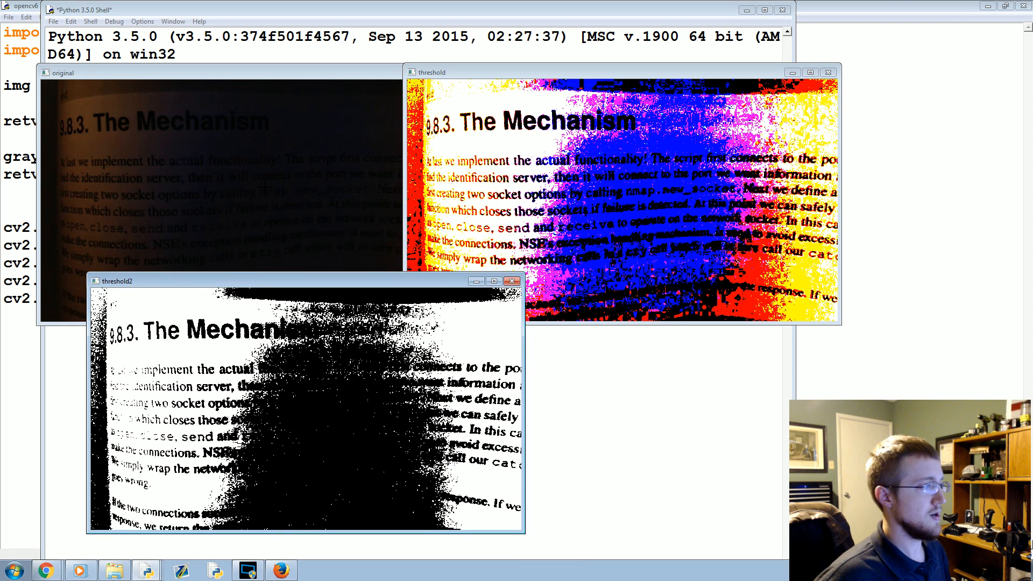
{"action": "mouse_move", "coordinate": [480, 319]}
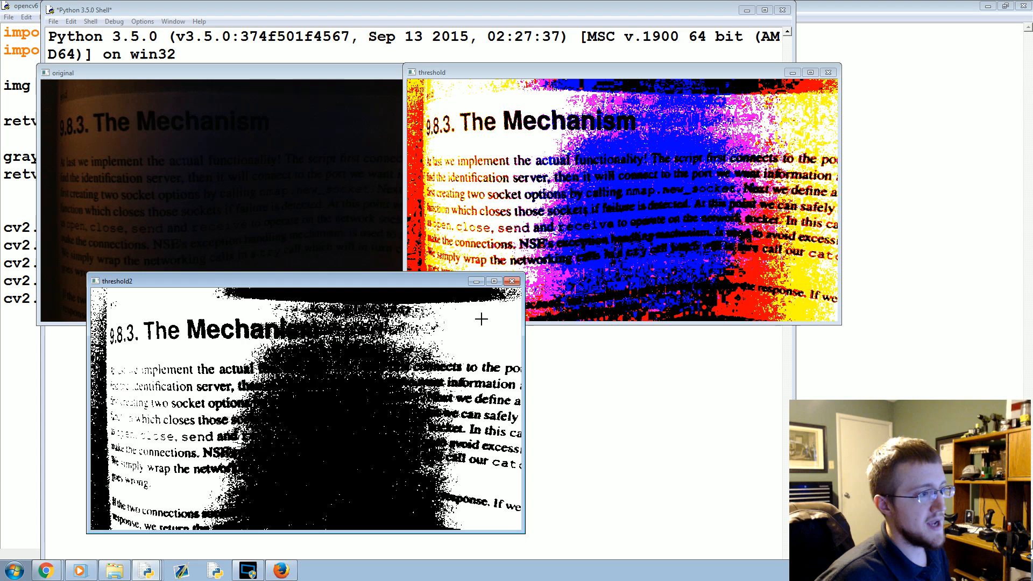
{"action": "mouse_move", "coordinate": [724, 340]}
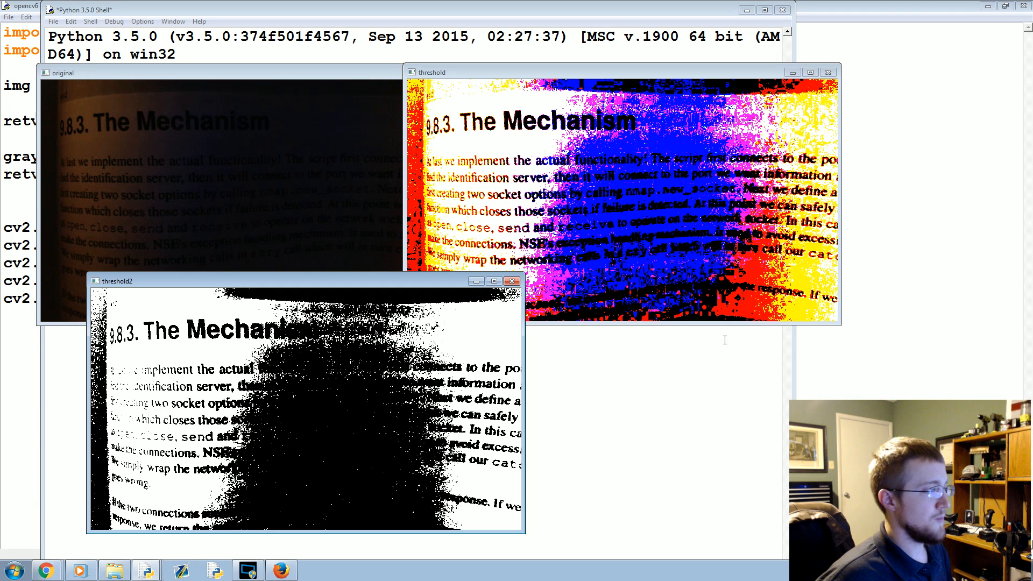
Save and run the script to view the original, threshold and threshold2 windows
{"action": "left_click", "coordinate": [513, 280]}
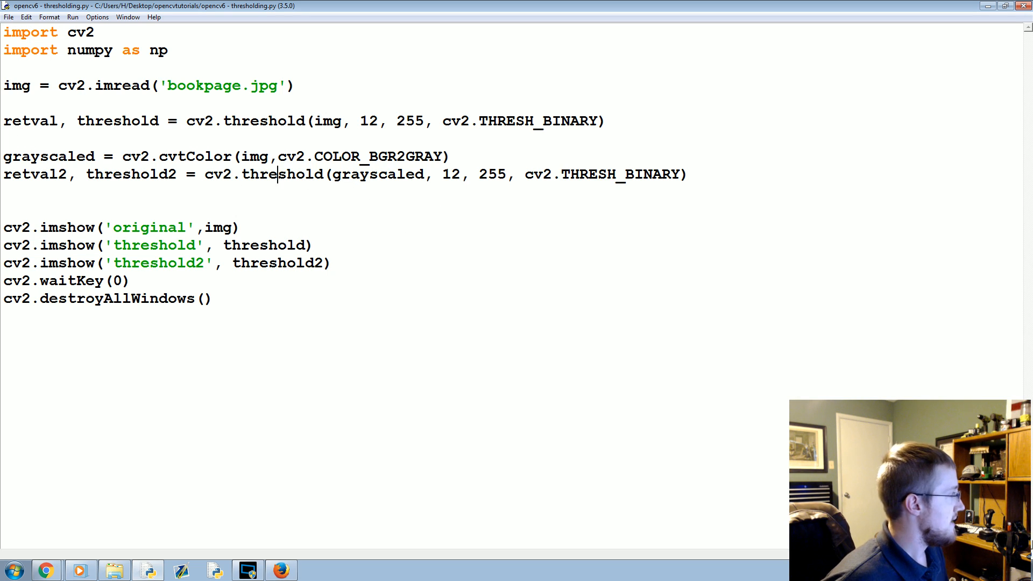
Below threshold2, begin gaus = cv2.adaptiveThreshold(grayscaled, ...)
{"action": "left_click", "coordinate": [7, 191]}
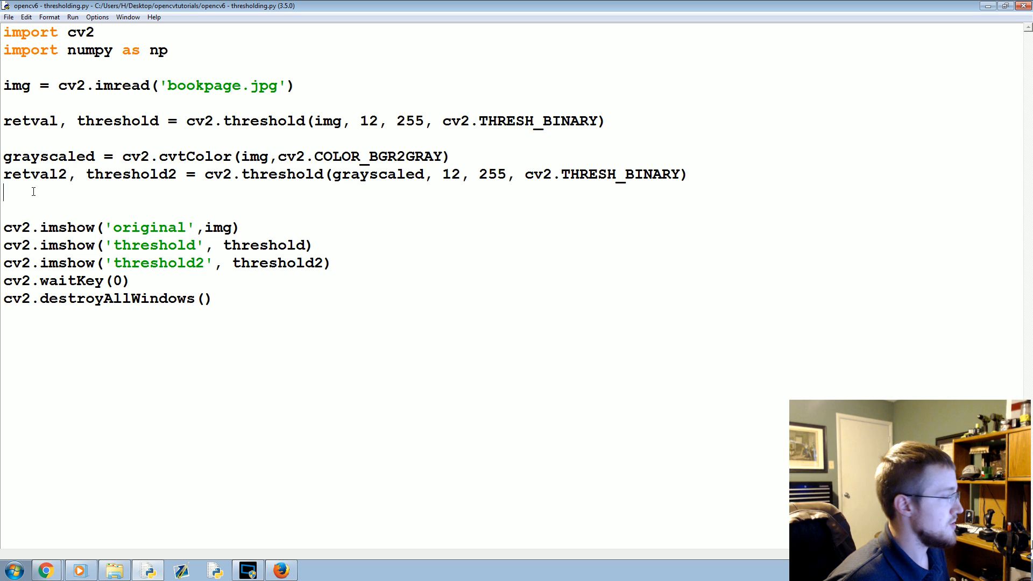
{"action": "type", "text": "th"}
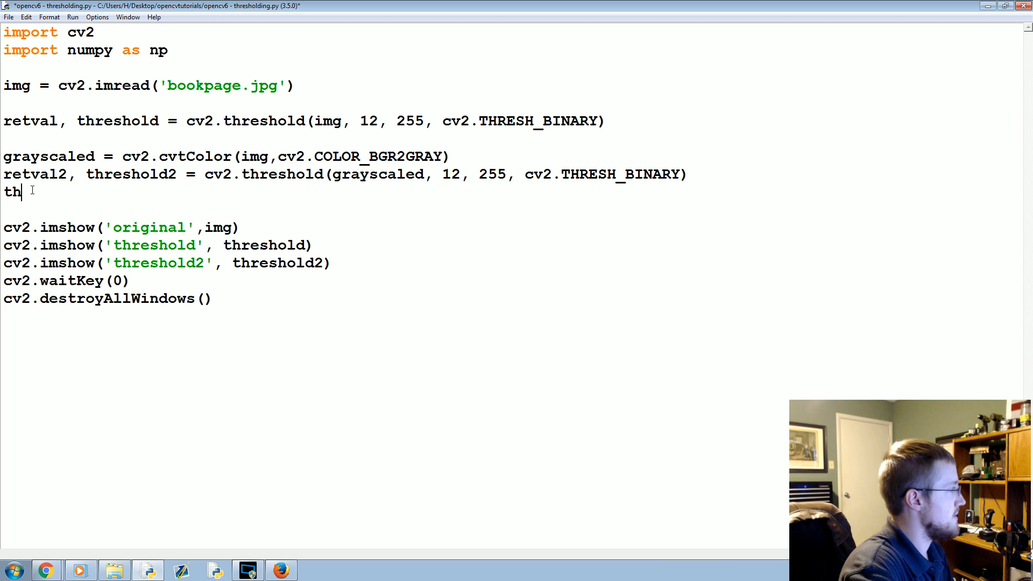
{"action": "type", "text": "resh"}
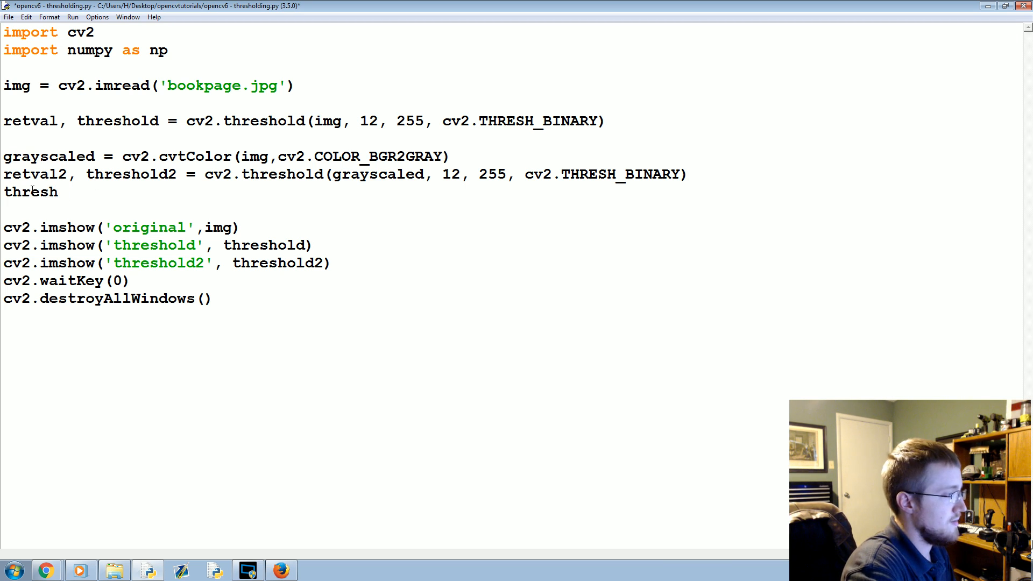
{"action": "type", "text": "gaus = cv2."}
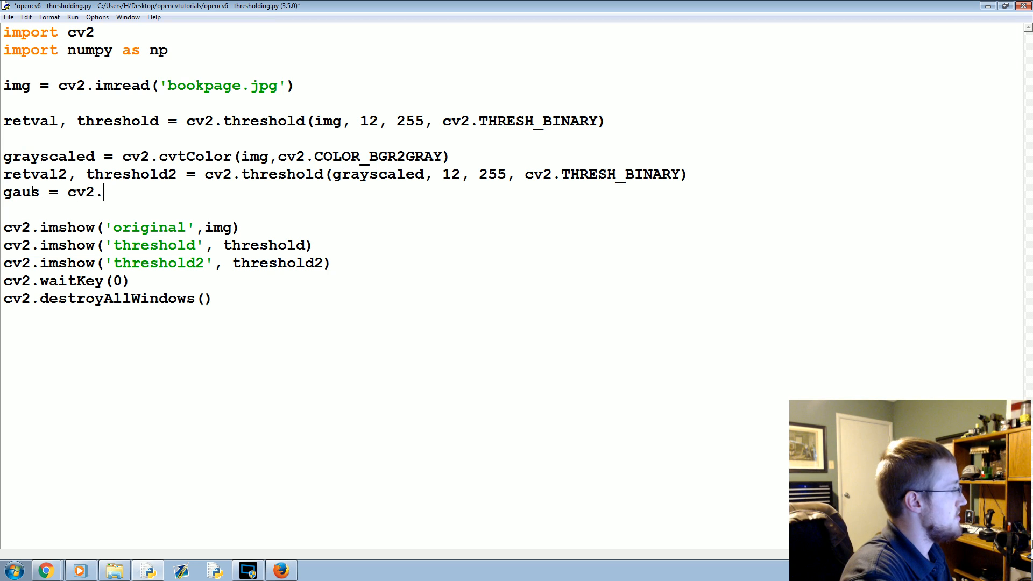
{"action": "type", "text": "adaptiveThres"}
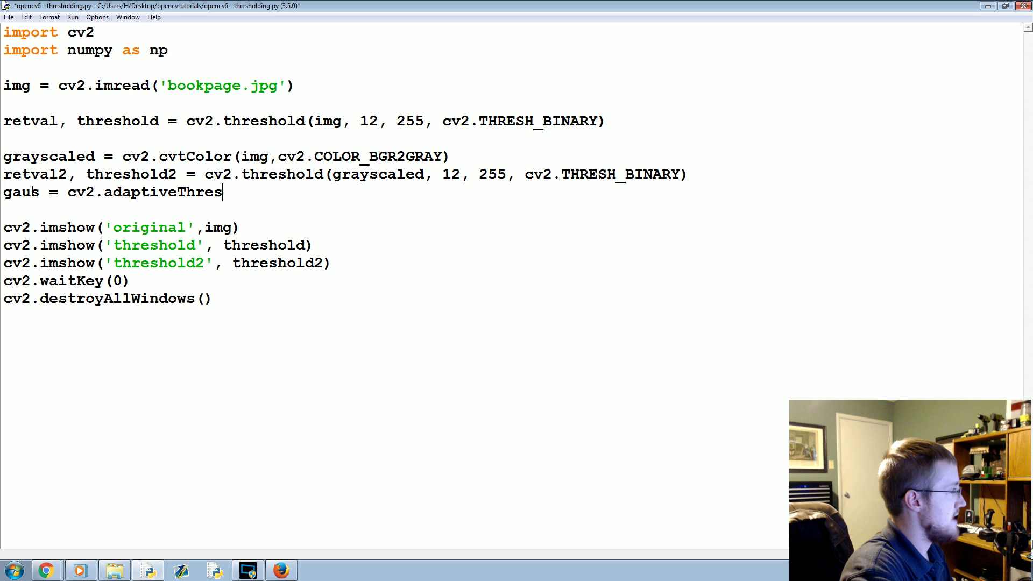
{"action": "type", "text": "hold"}
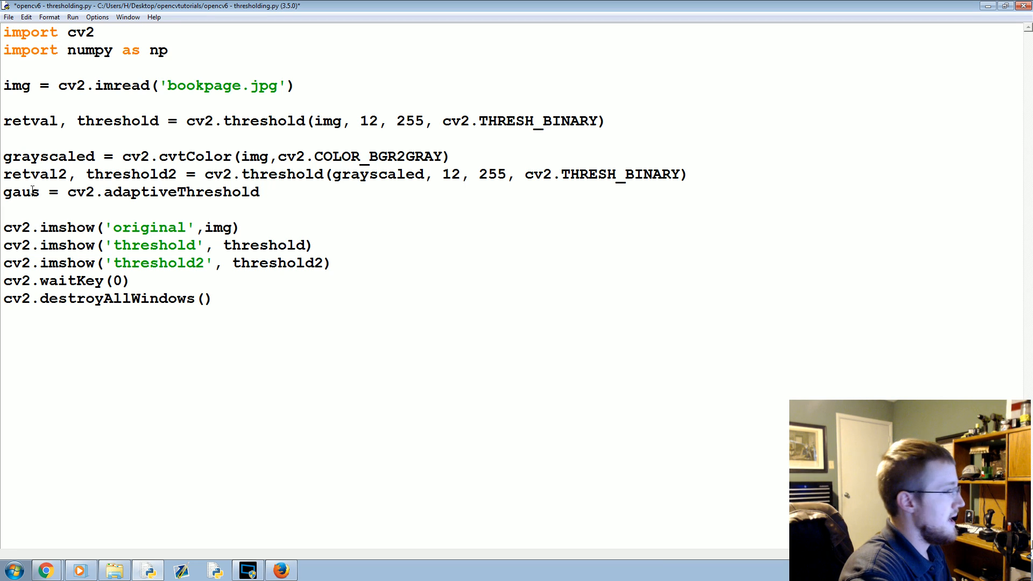
{"action": "type", "text": "(grayscaled, 255,"}
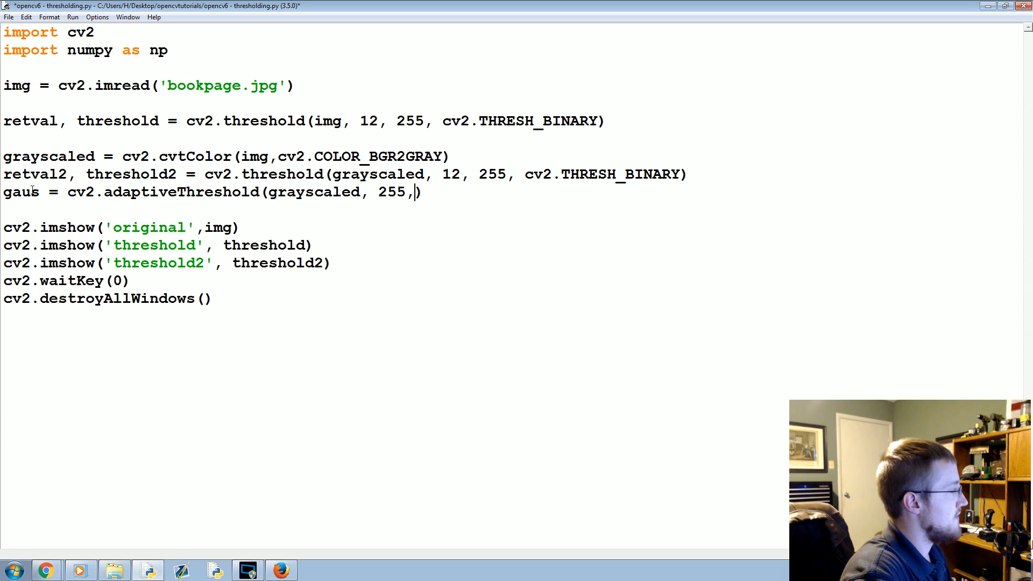
Pass ADAPTIVE_THRESH_GAUSSIAN_C, THRESH_BINARY, 115 and 1 to the adaptive threshold
{"action": "type", "text": "cv2."}
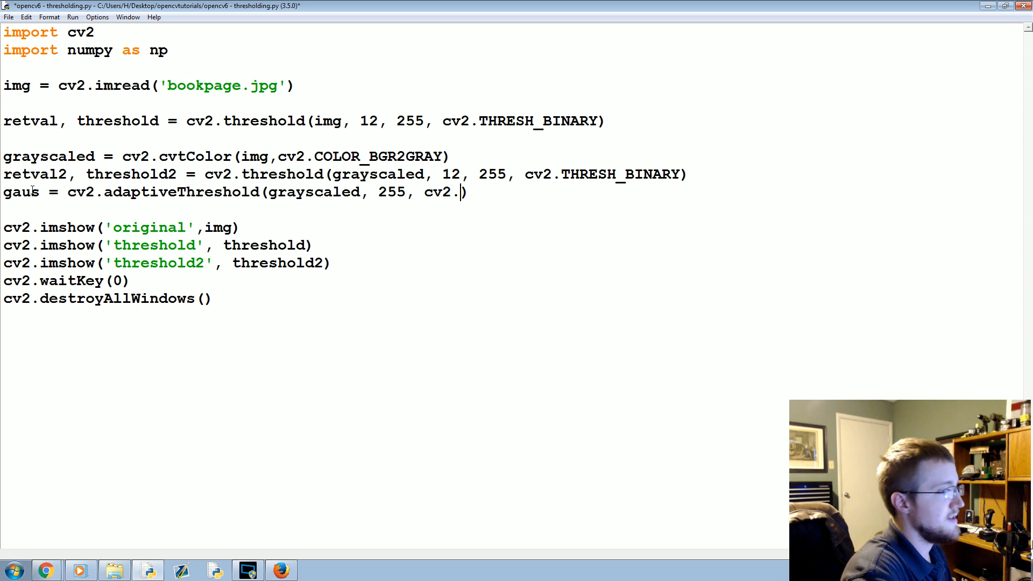
{"action": "type", "text": "ADAPTIV"}
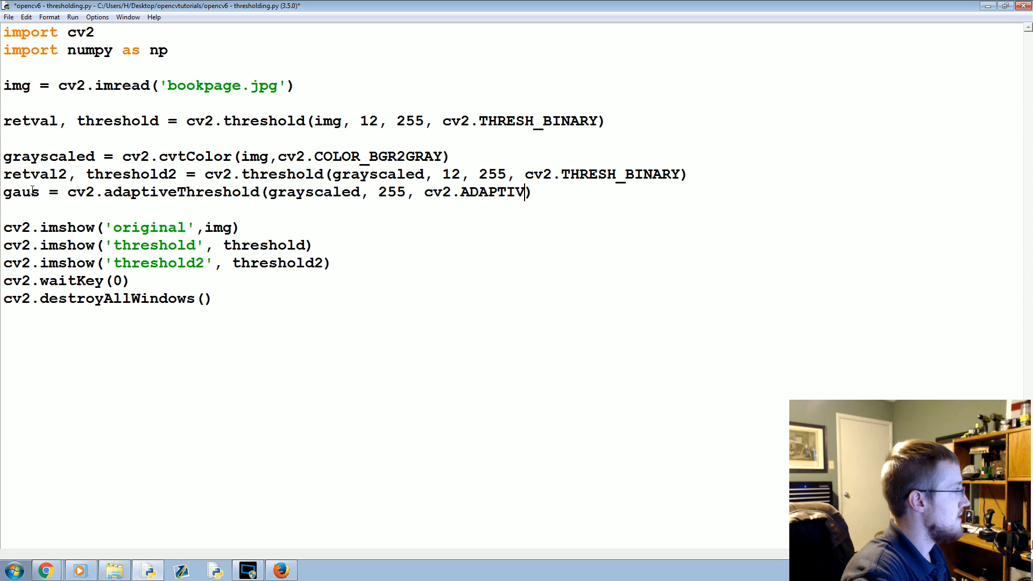
{"action": "type", "text": "E_THRESH"}
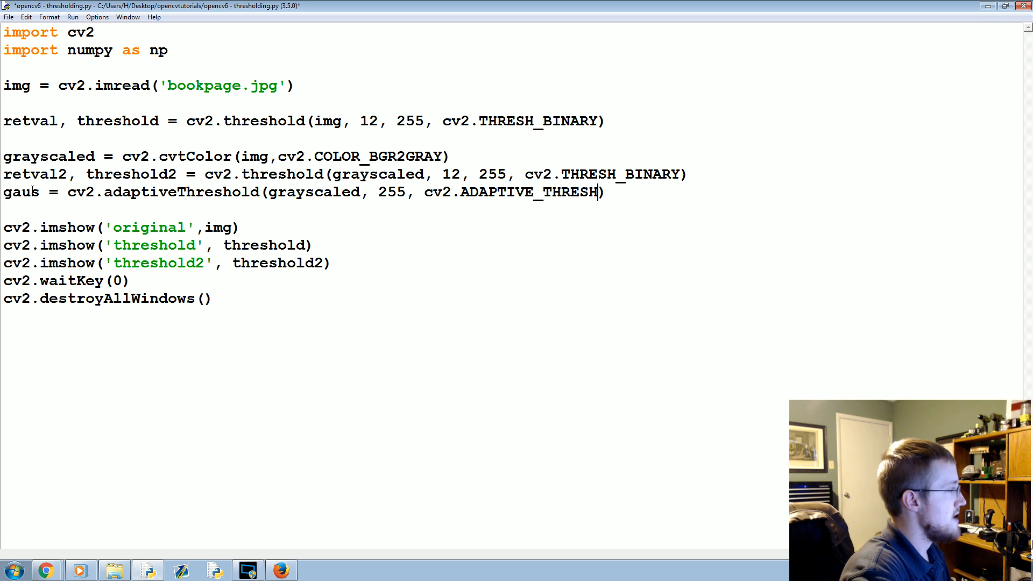
{"action": "type", "text": "_GAUSSIAN_"}
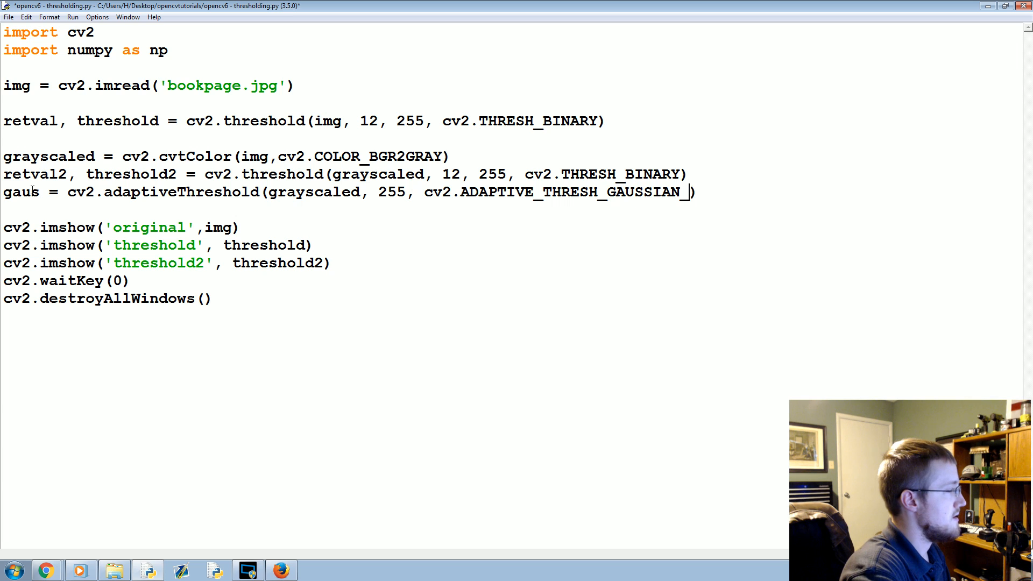
{"action": "type", "text": "_C,"}
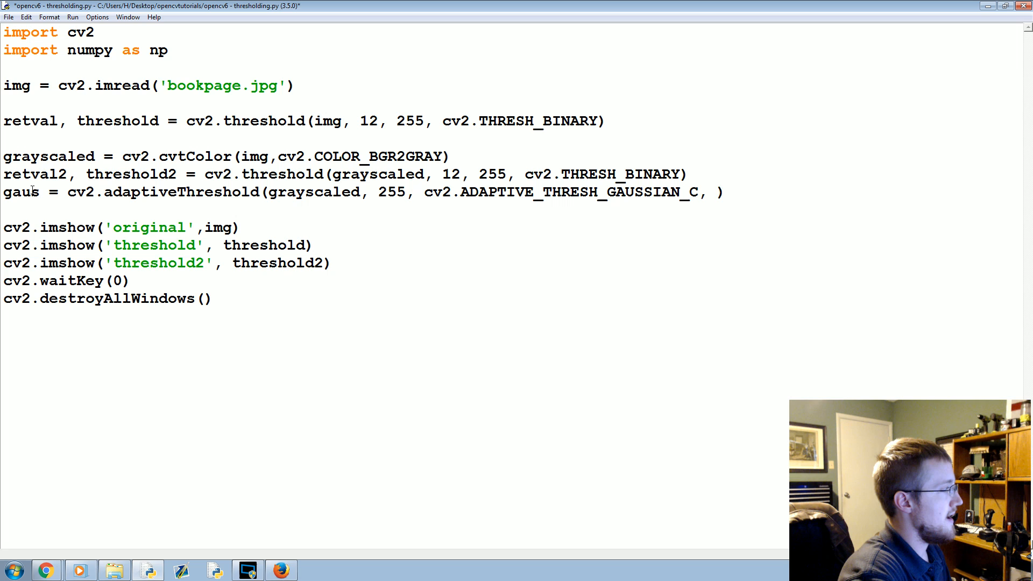
{"action": "type", "text": "cv2."}
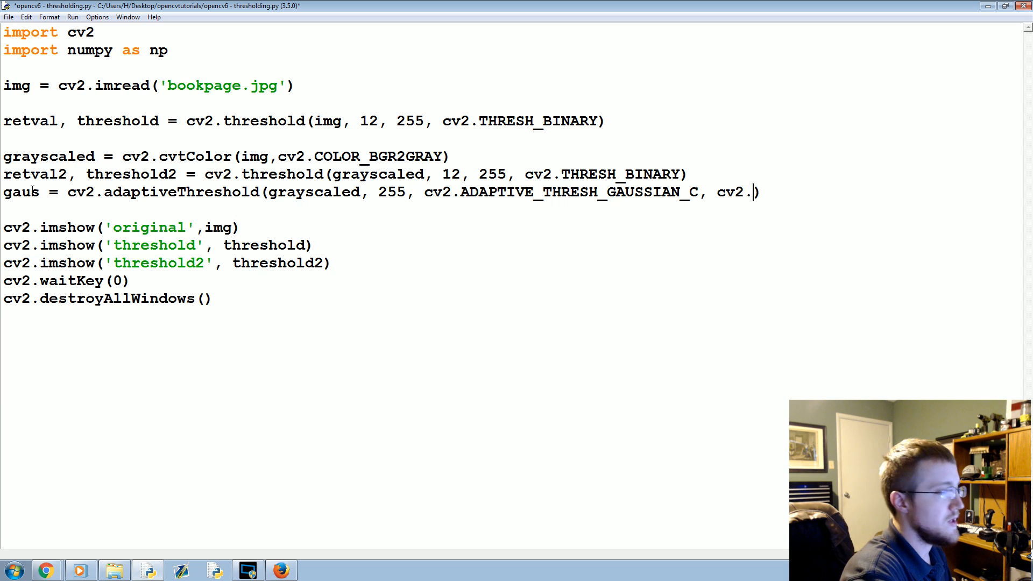
{"action": "type", "text": "THRESH_"}
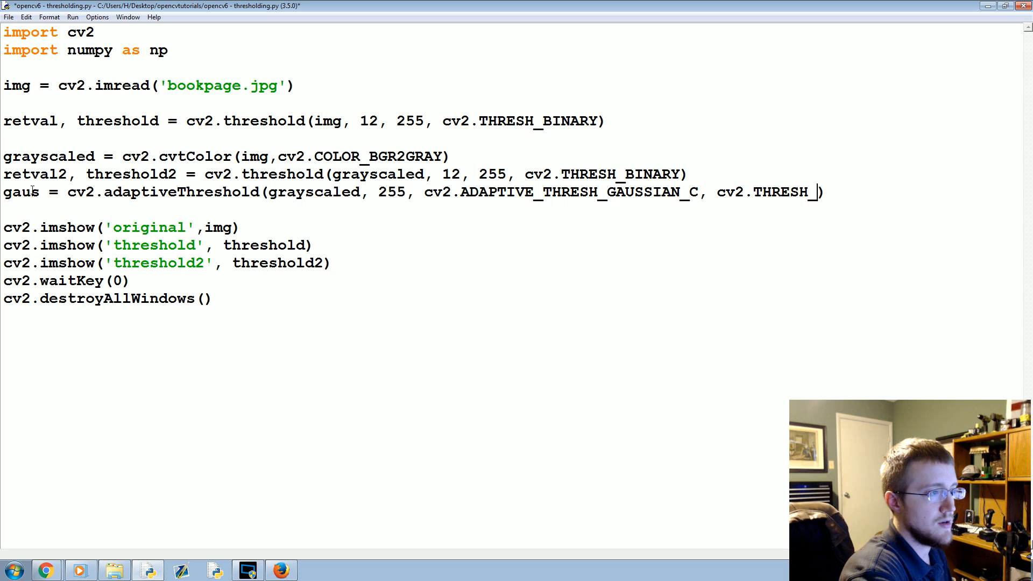
{"action": "type", "text": "BINARY,"}
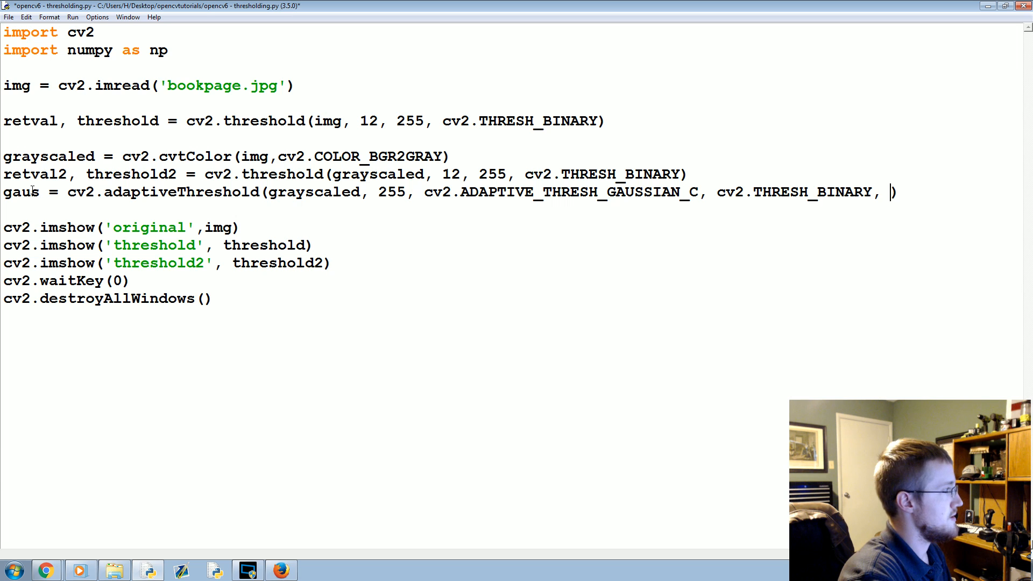
{"action": "type", "text": "115, 1"}
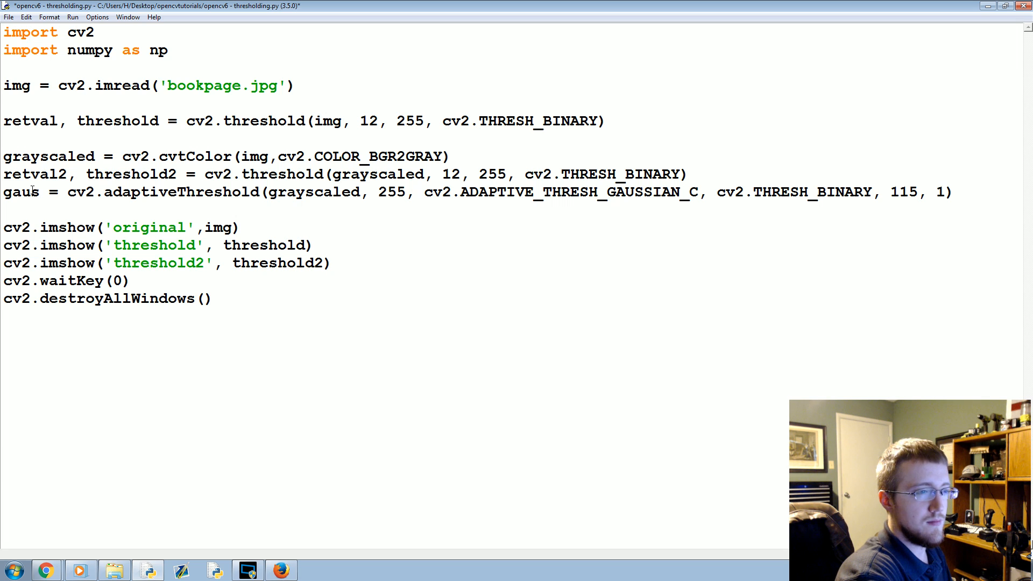
{"action": "left_click", "coordinate": [945, 191]}
{"action": "type", "text": "cv2.imshow('gaus', threshold2)"}
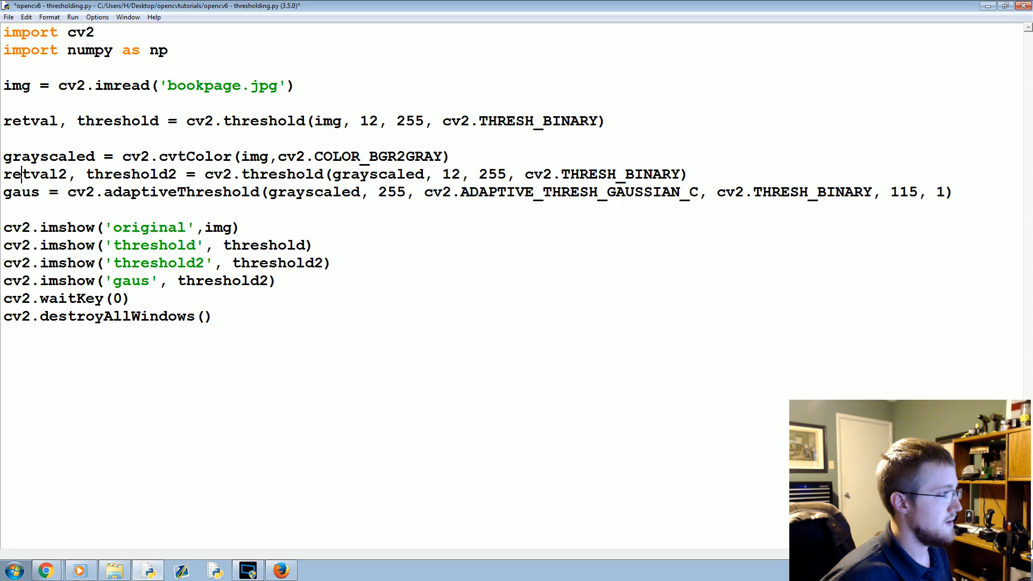
Replace threshold2 with gaus in the 'gaus' display line and run the script
{"action": "double_click", "coordinate": [222, 279]}
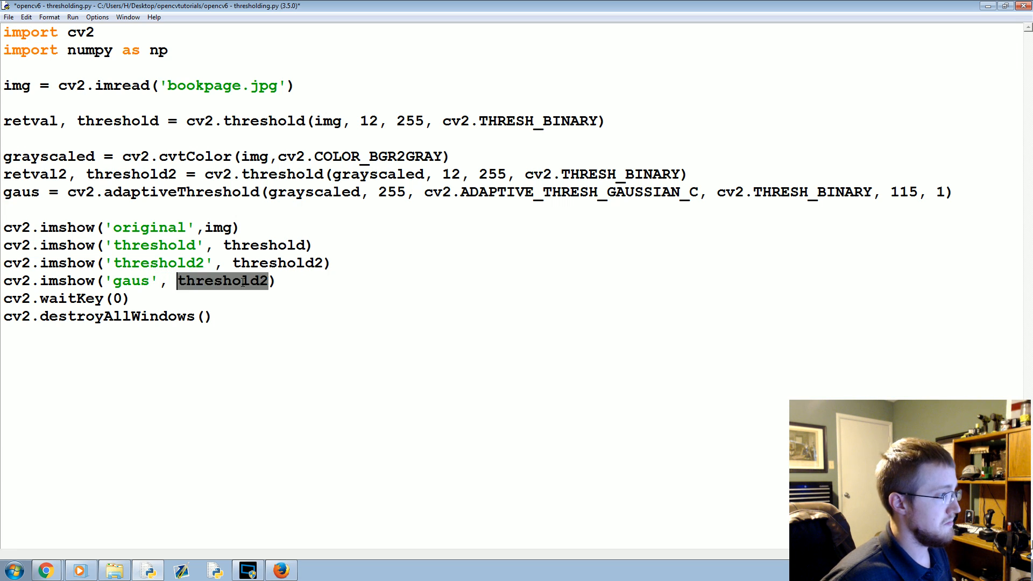
{"action": "key", "text": "F5"}
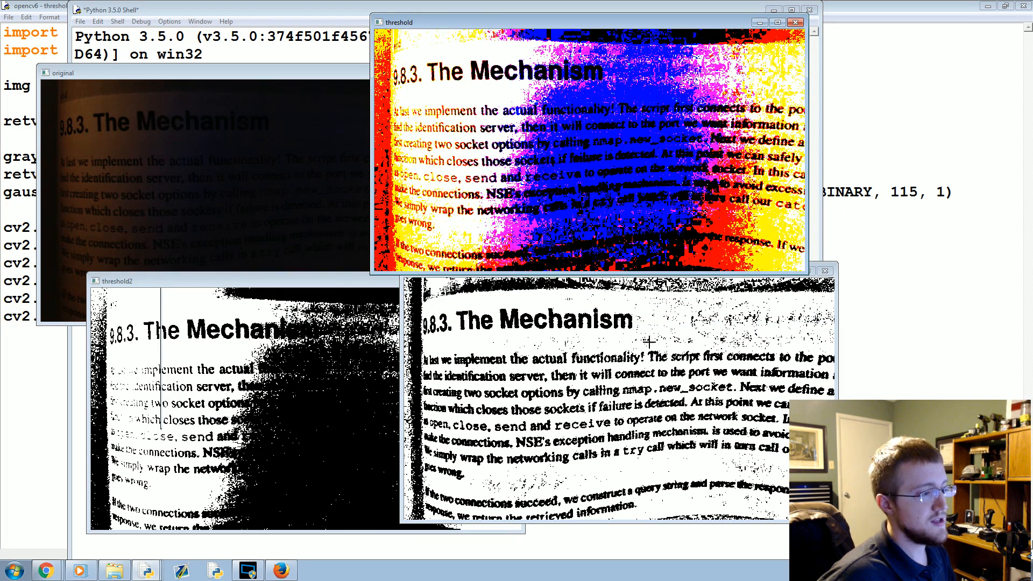
{"action": "mouse_move", "coordinate": [583, 520]}
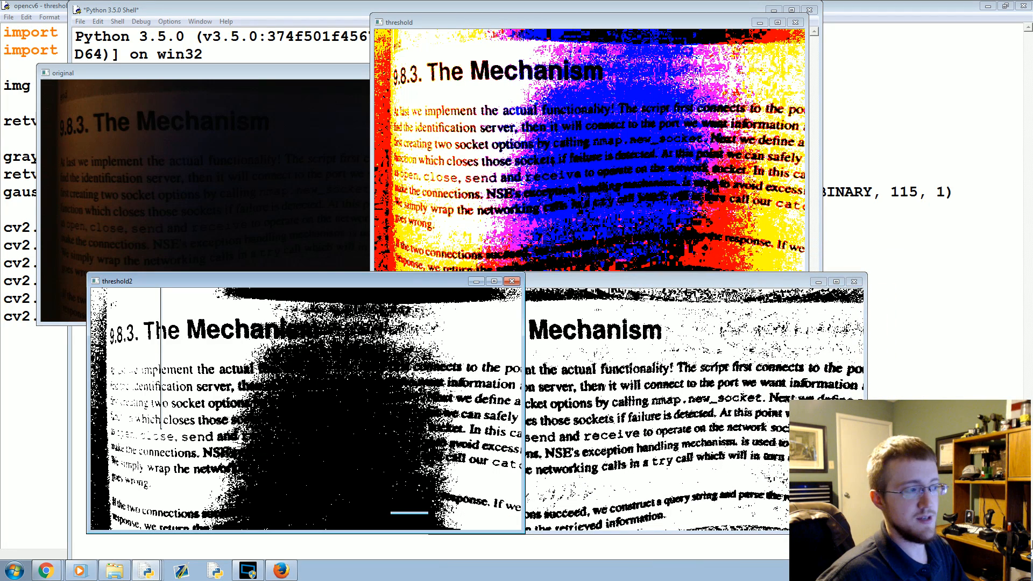
{"action": "mouse_move", "coordinate": [675, 349]}
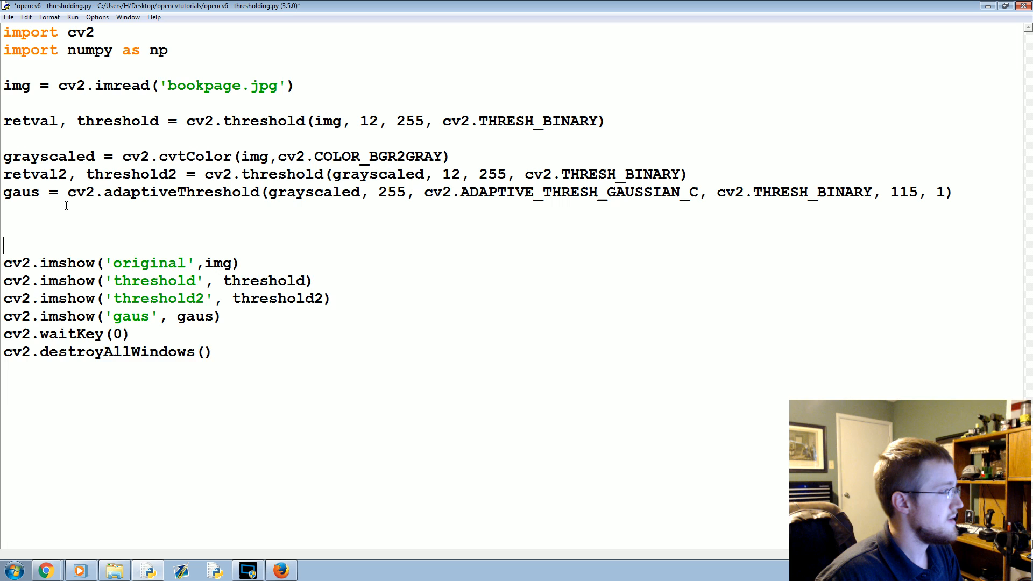
Add retval2, otsu = cv2.threshold(grayscaled,125,255,THRESH_BINARY+THRESH_OTSU) and an 'otsu' display line
{"action": "type", "text": "retval2,threshold2 = cv2.threshold(grayscaled,125,255,cv2.THRESH_BINARY+cv2.THRESH_OTSU)"}
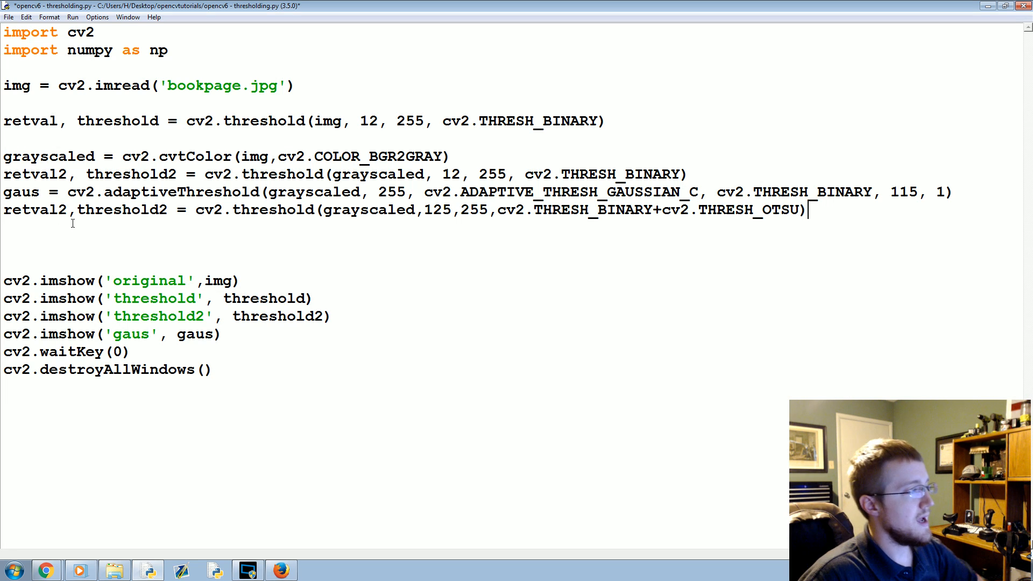
{"action": "double_click", "coordinate": [120, 210]}
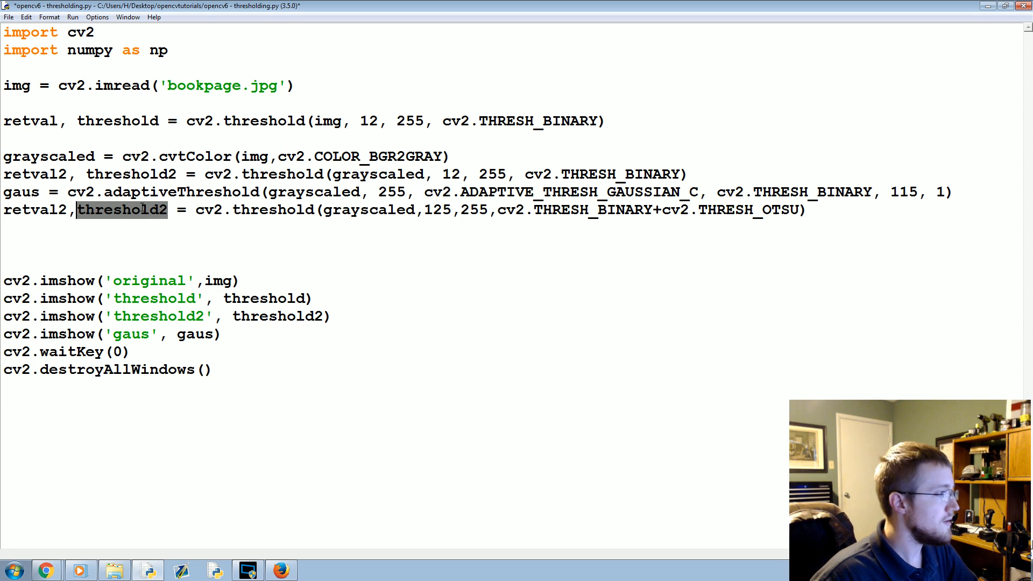
{"action": "type", "text": "ots"}
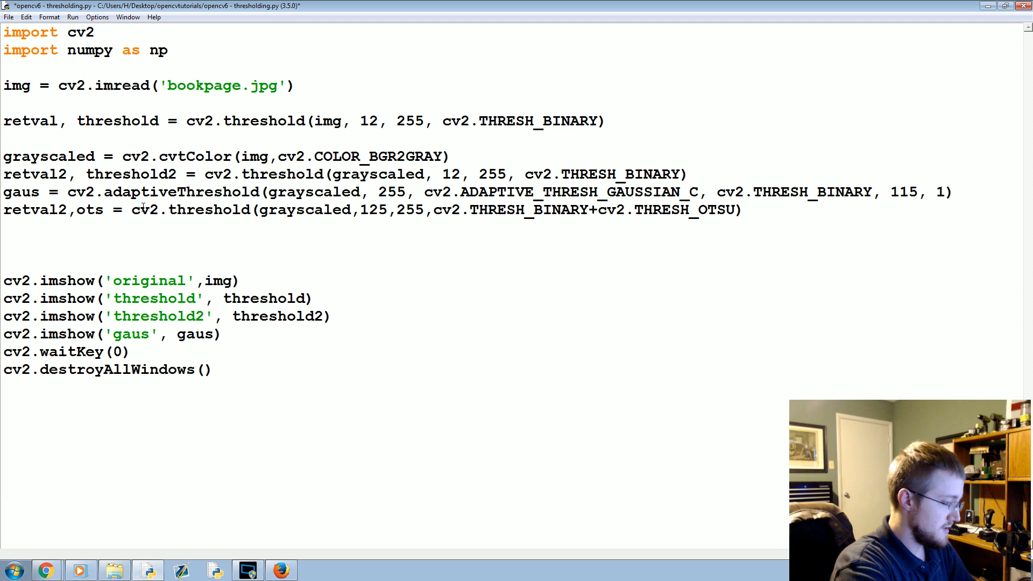
{"action": "type", "text": "u"}
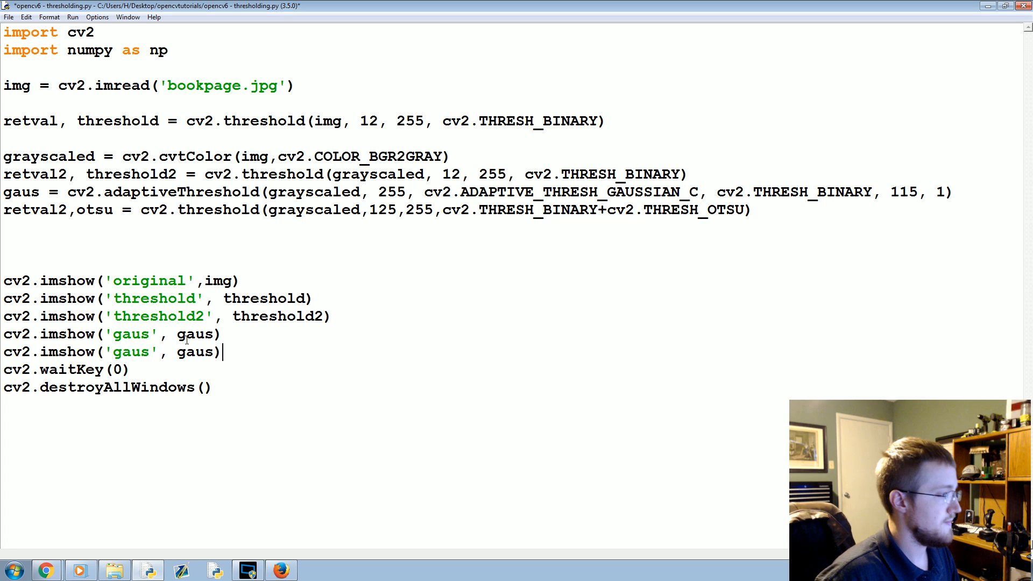
{"action": "type", "text": "otsu"}
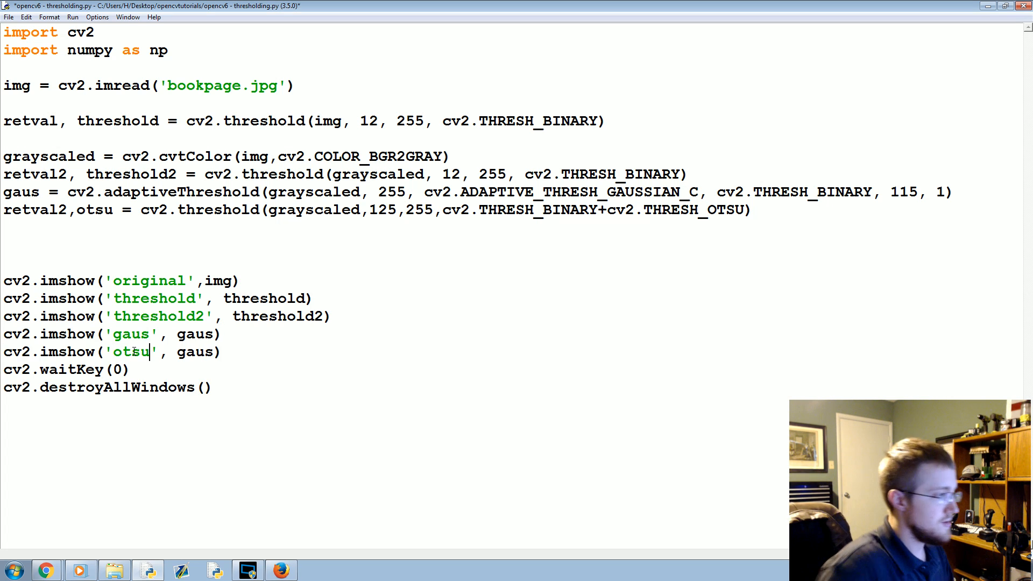
{"action": "type", "text": "otsu"}
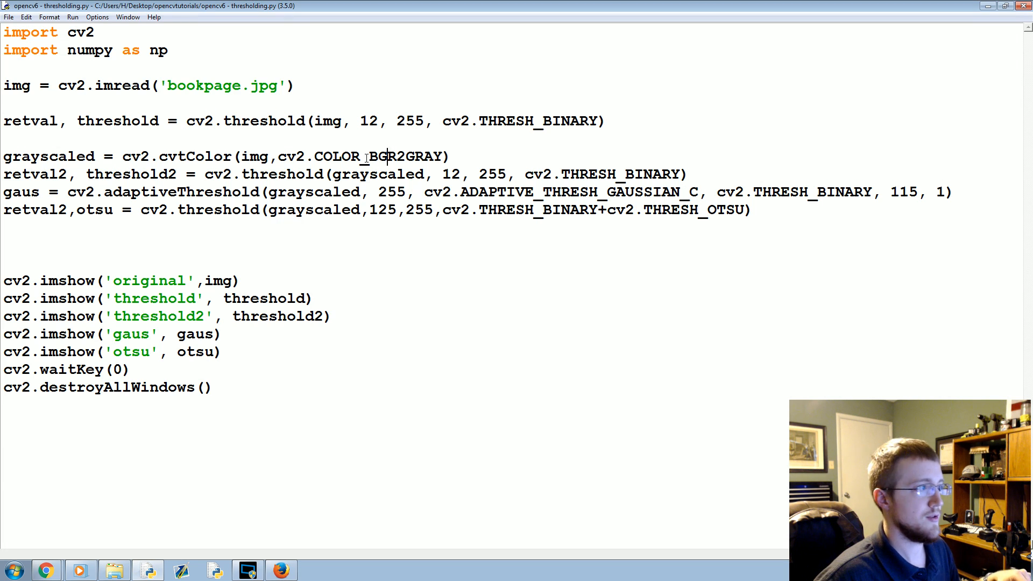
{"action": "mouse_move", "coordinate": [200, 103]}
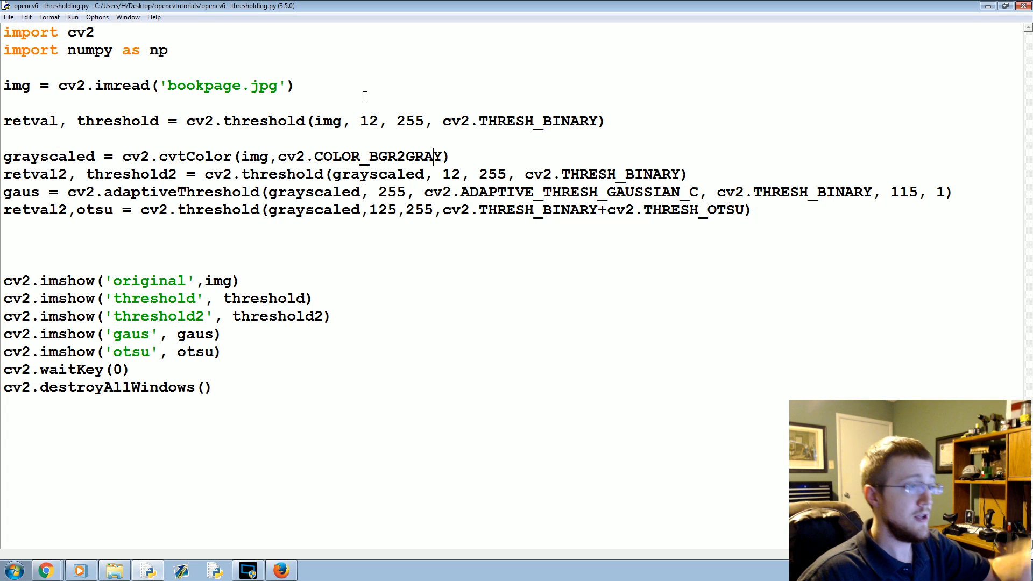
Use the editor's right-click menu on the script, finishing the otsu edits
{"action": "right_click", "coordinate": [364, 80]}
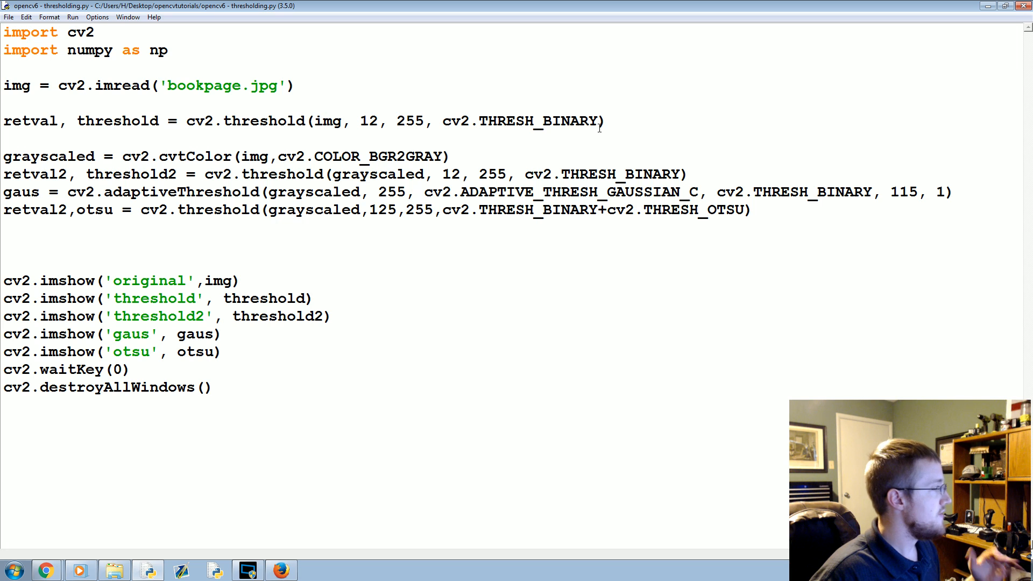
{"action": "left_click", "coordinate": [606, 120]}
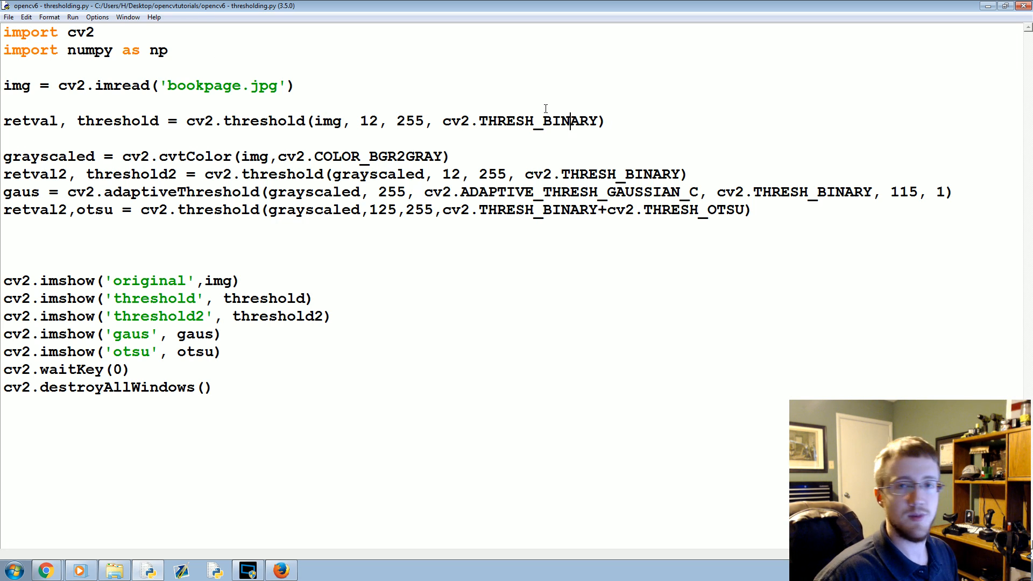
{"action": "mouse_move", "coordinate": [563, 263]}
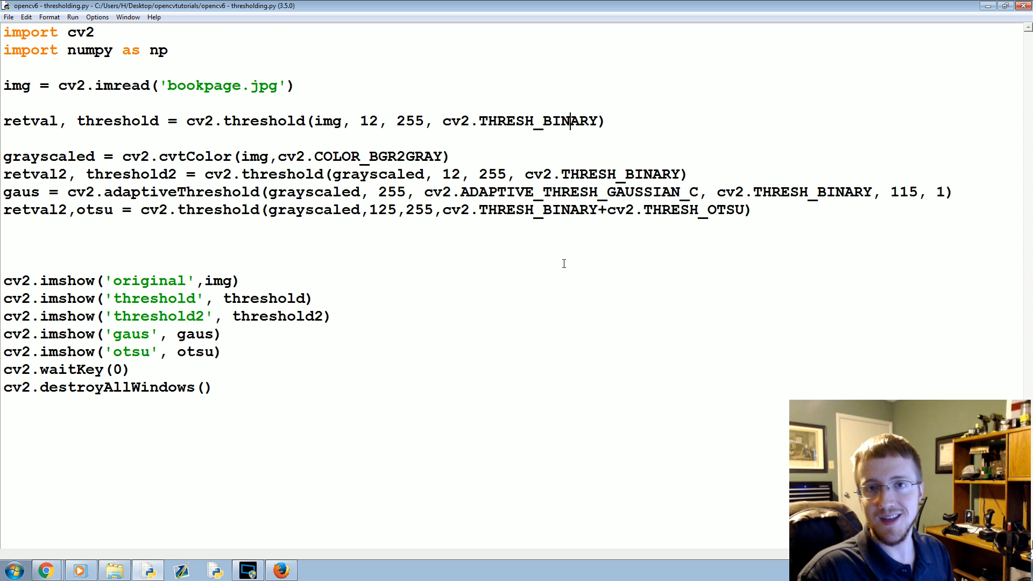